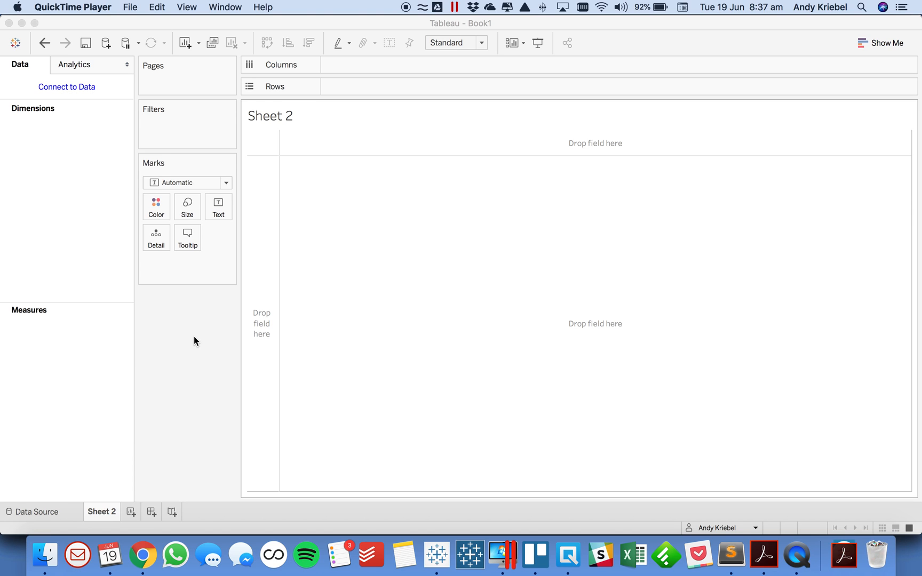
pyautogui.moveTo(56, 102)
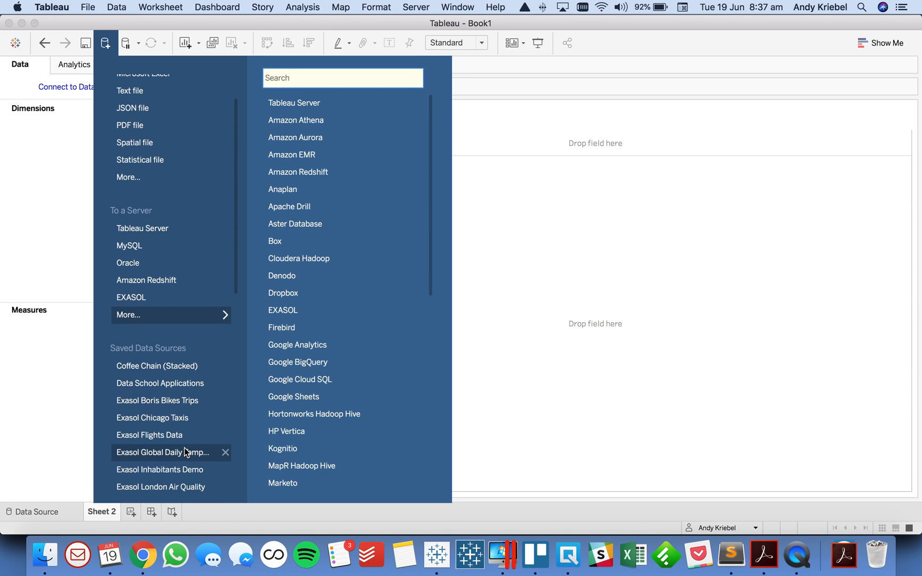
# - Connect the blank sheet to the saved Sample - Coffee Chain data source
pyautogui.scroll(-3)
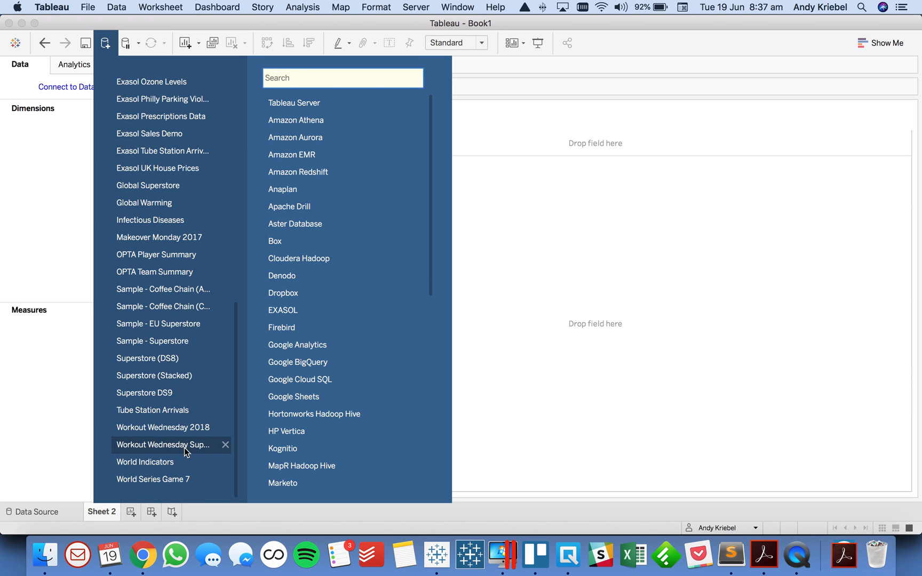
pyautogui.click(163, 306)
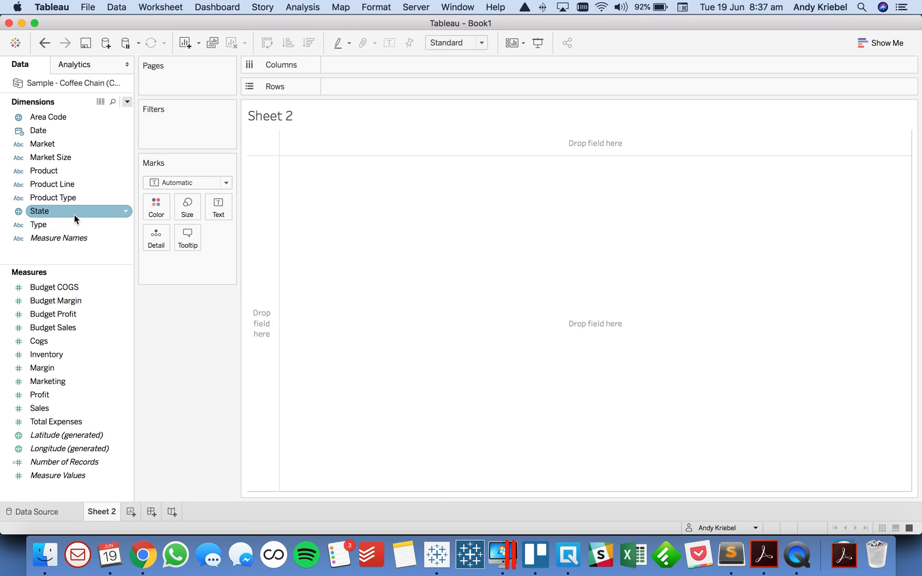
# - Place State on the Rows shelf to list one row per state
pyautogui.moveTo(39, 210); pyautogui.dragTo(338, 86)
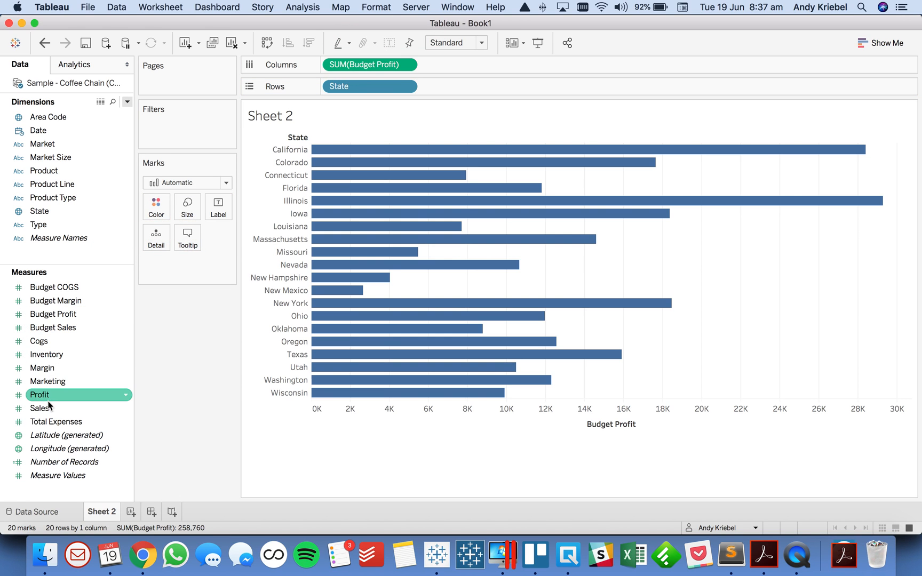
pyautogui.moveTo(56, 397)
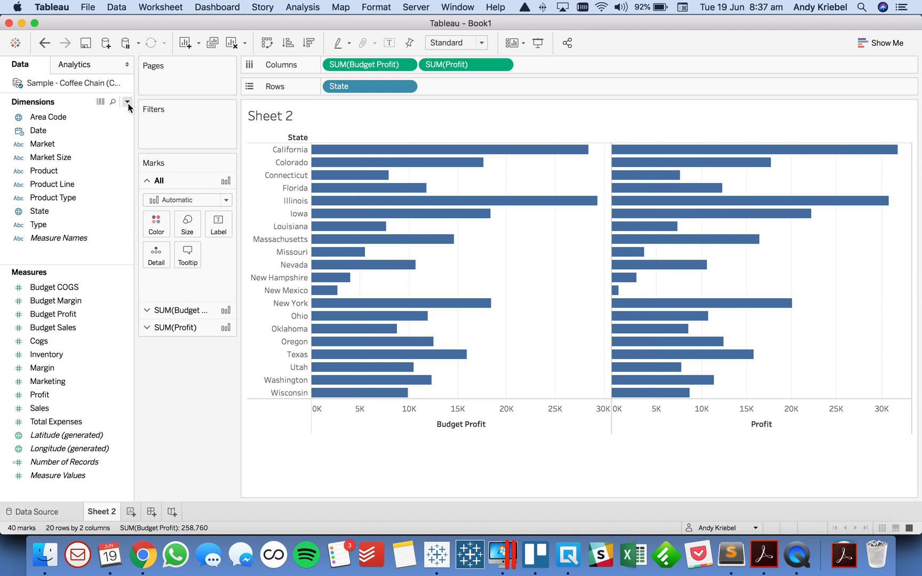
# - Create a Variance to Budget calculated field as SUM([Profit])-SUM([Budget Profit])
pyautogui.click(127, 102)
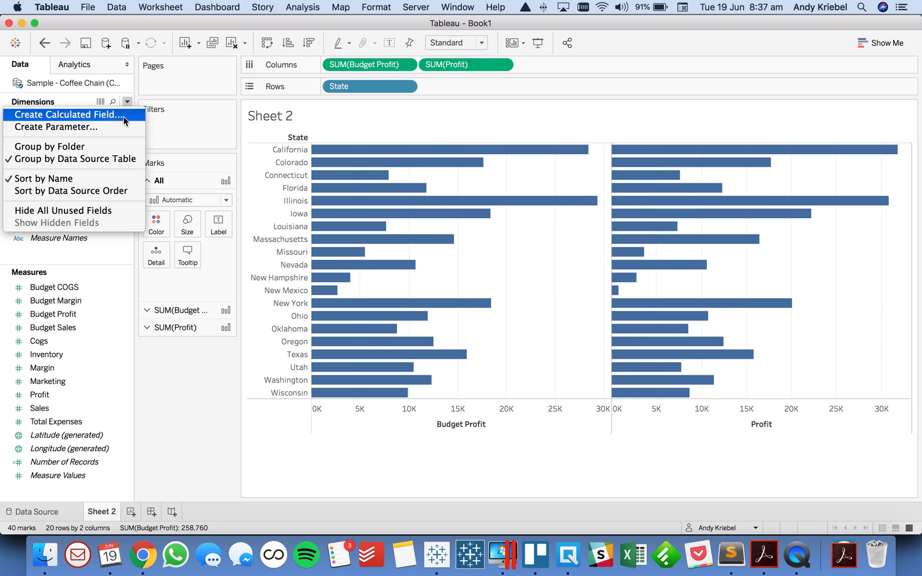
pyautogui.click(67, 115)
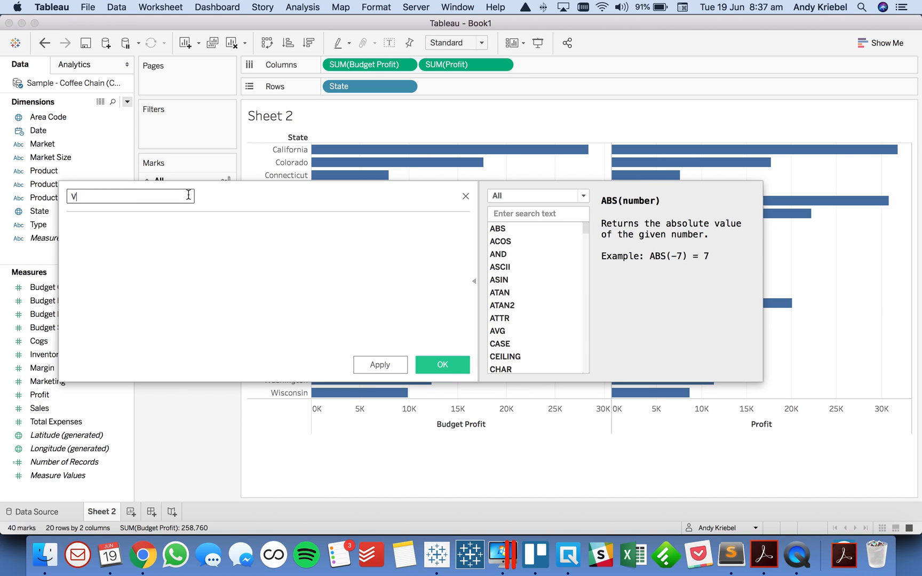
pyautogui.write('Variance to Budget')
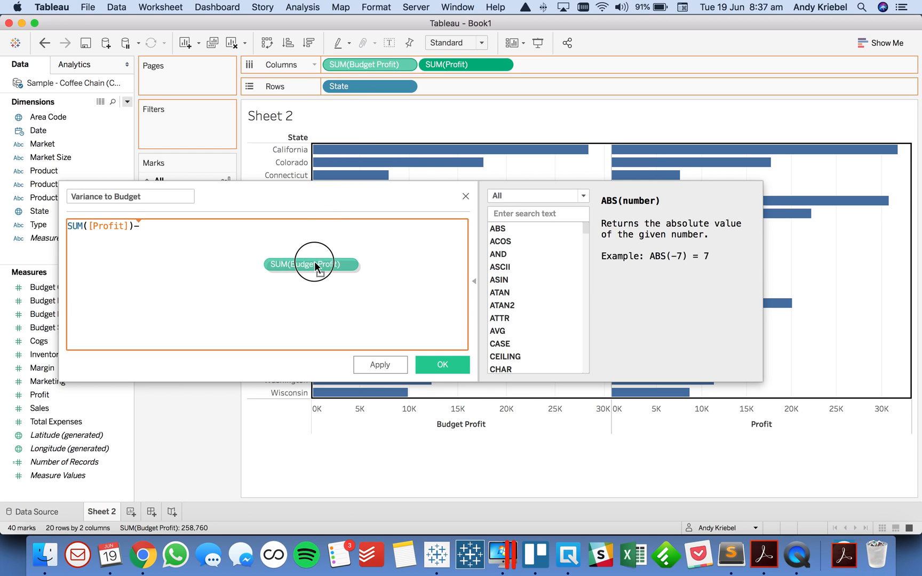
pyautogui.click(442, 365)
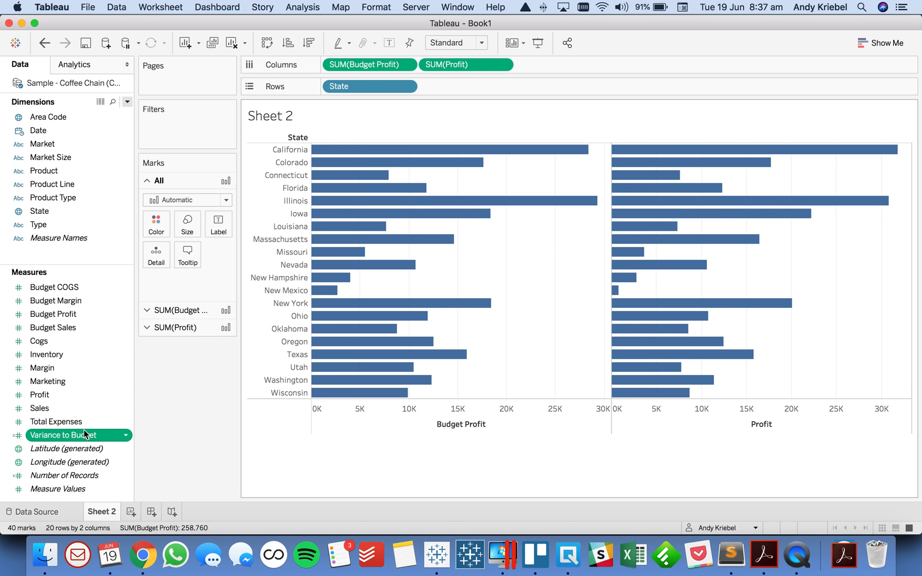
# - Plot Variance to Budget on Columns as the bars for each State
pyautogui.moveTo(68, 436); pyautogui.dragTo(561, 65)
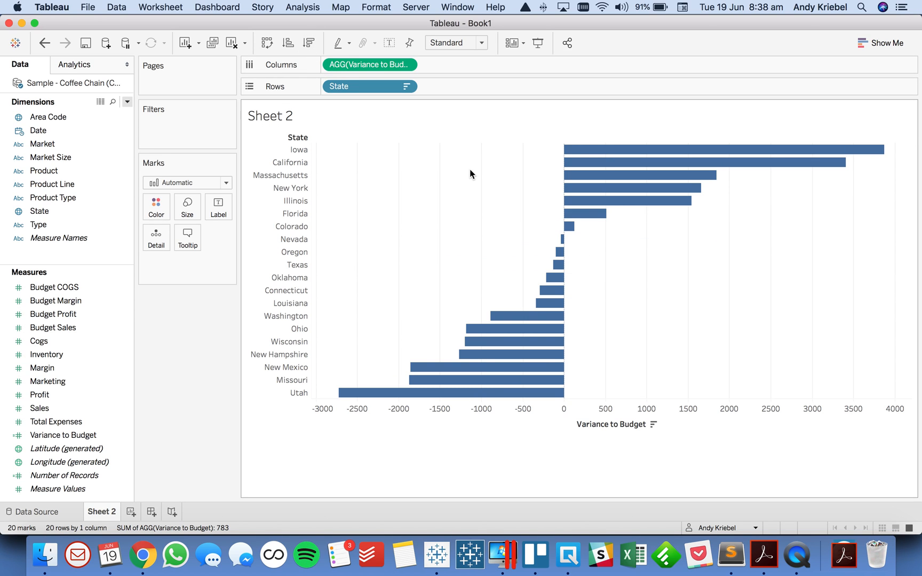
pyautogui.moveTo(608, 171)
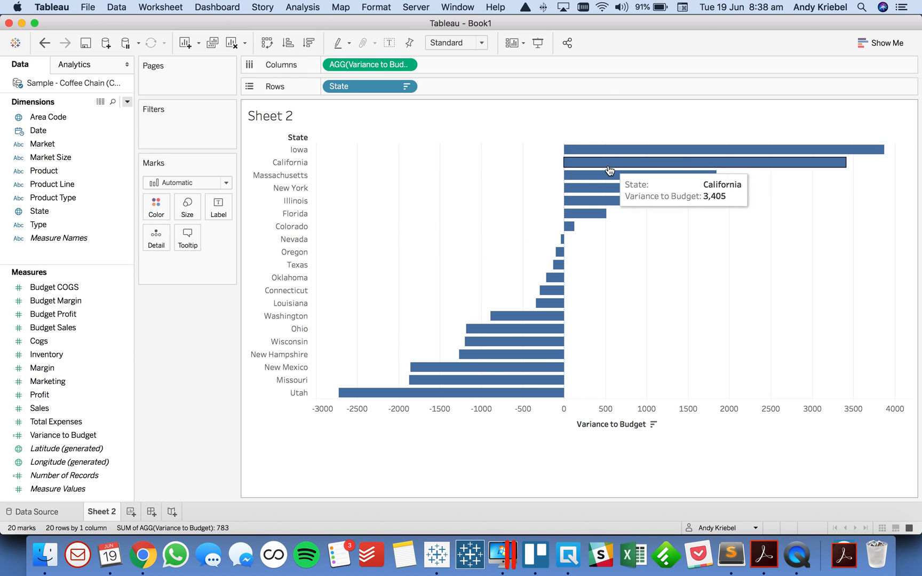
pyautogui.moveTo(543, 380)
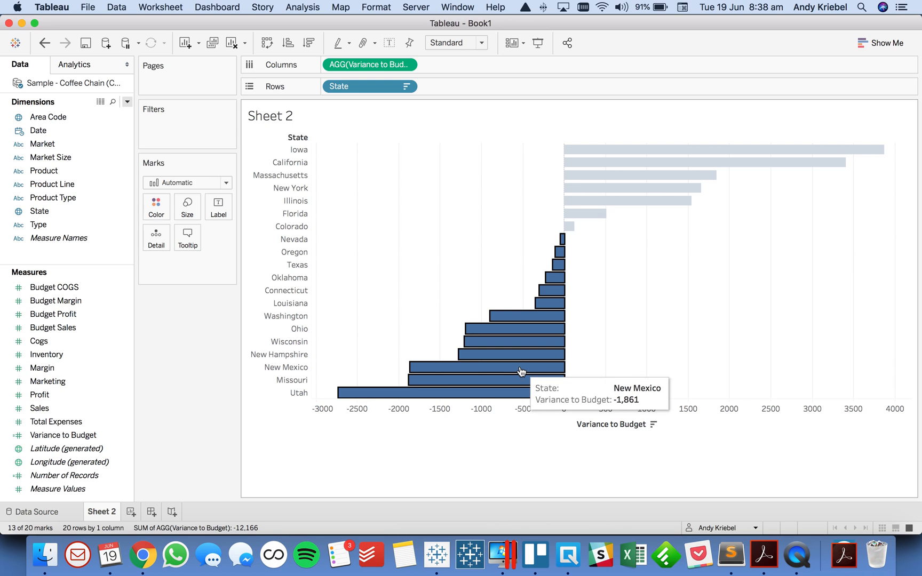
pyautogui.moveTo(644, 361)
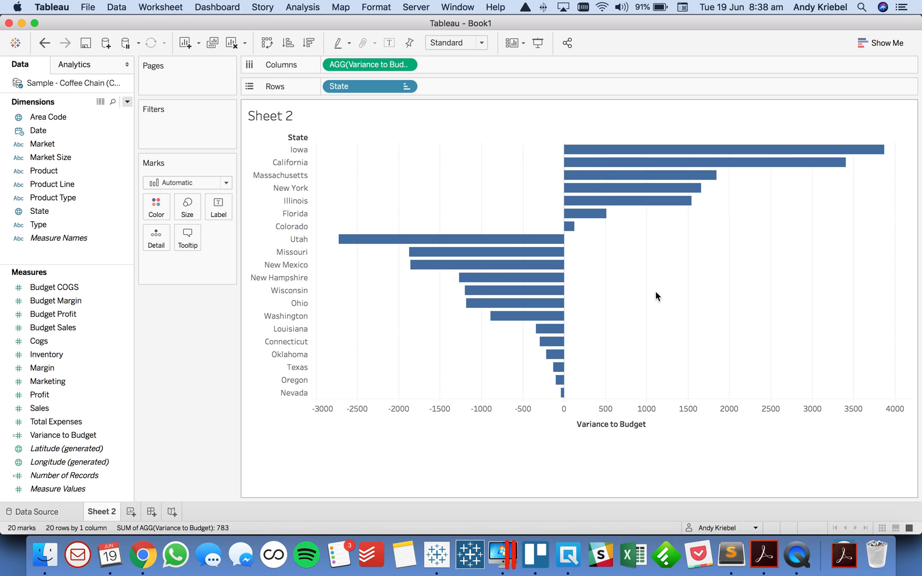
pyautogui.moveTo(152, 404)
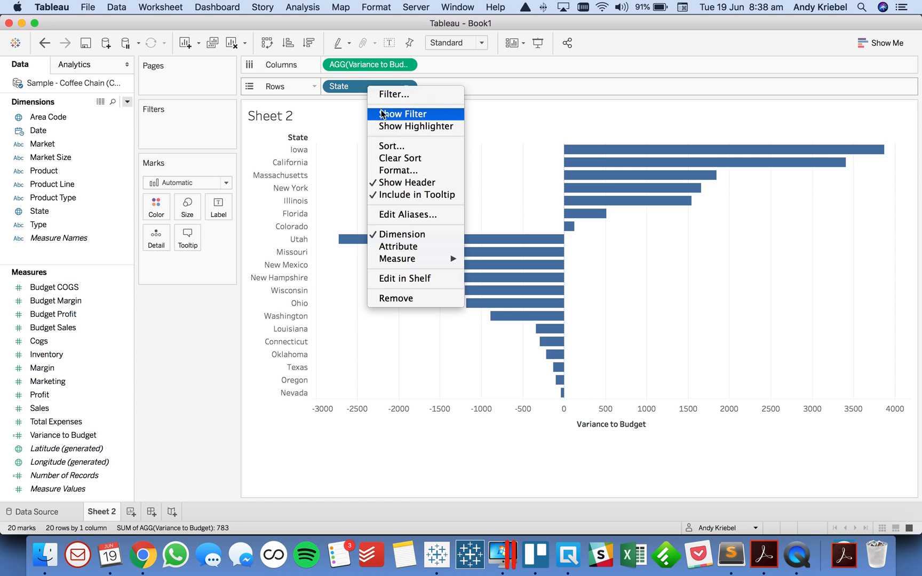
pyautogui.click(391, 146)
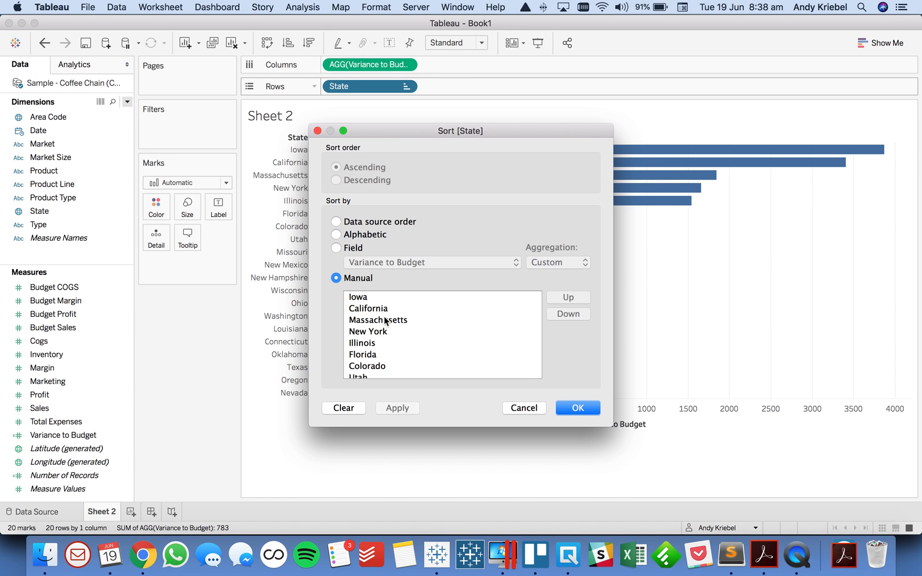
pyautogui.moveTo(520, 410)
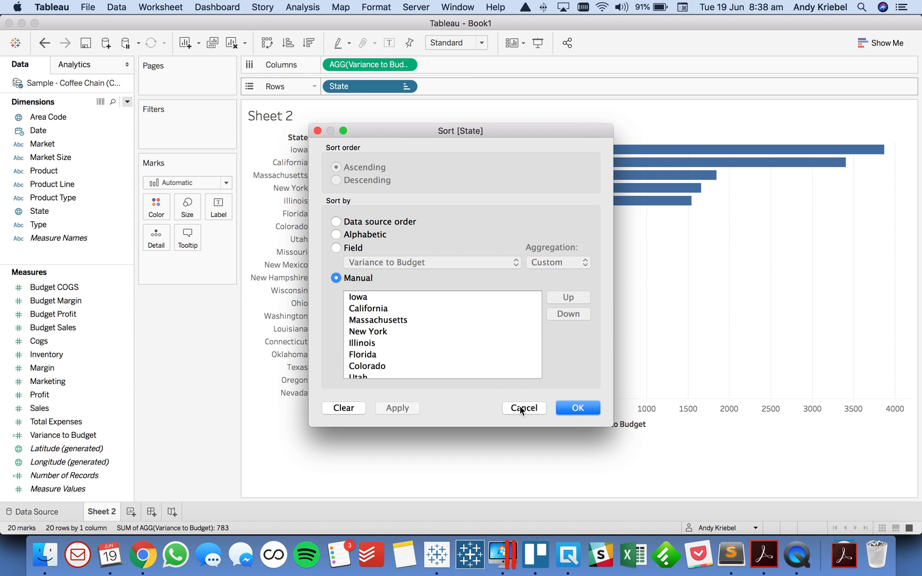
pyautogui.click(577, 407)
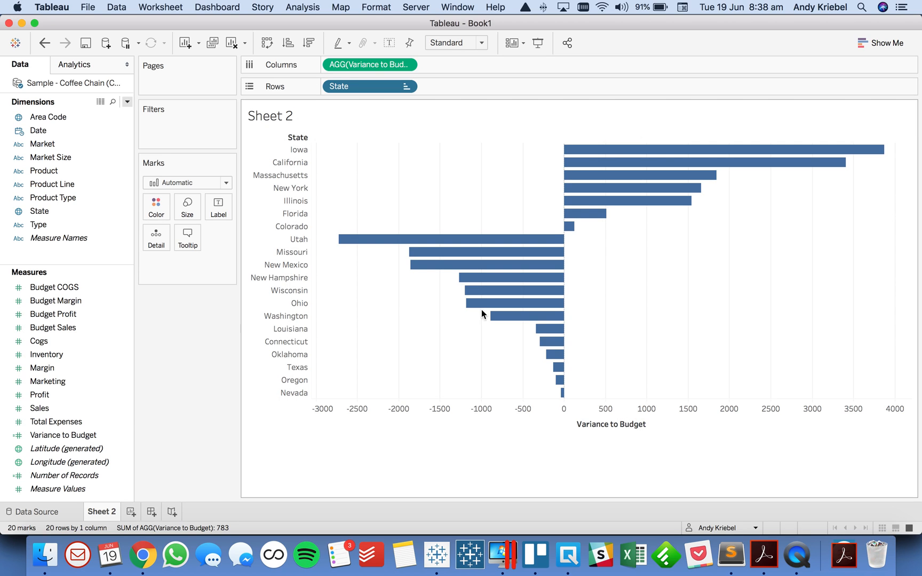
pyautogui.click(44, 42)
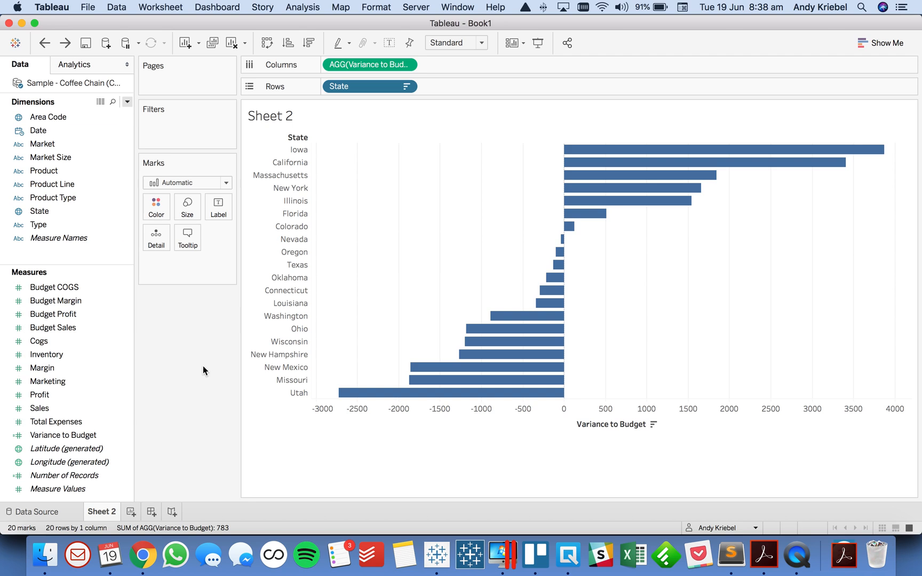
pyautogui.moveTo(191, 351)
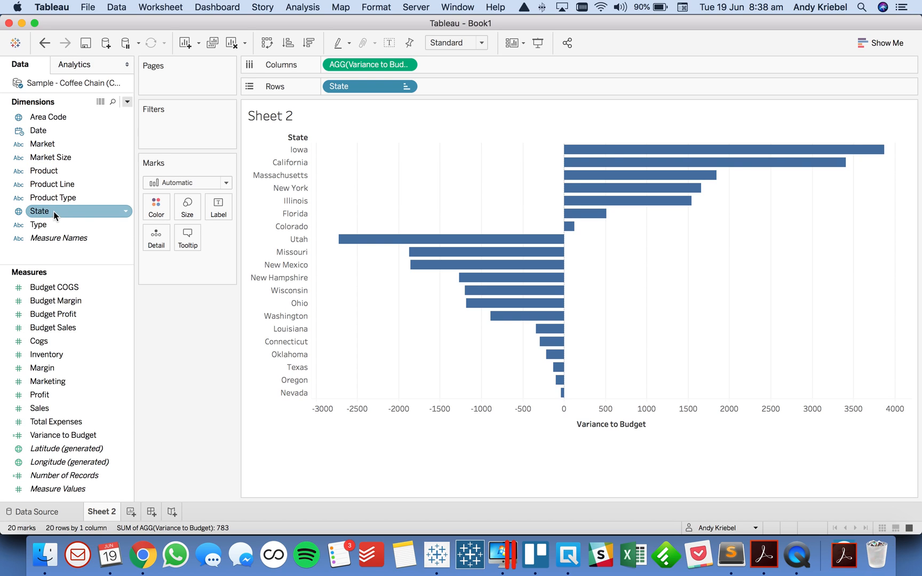
# - Show a Type filter, toggle Decaf, and restore plain descending variance order
pyautogui.rightClick(38, 225)
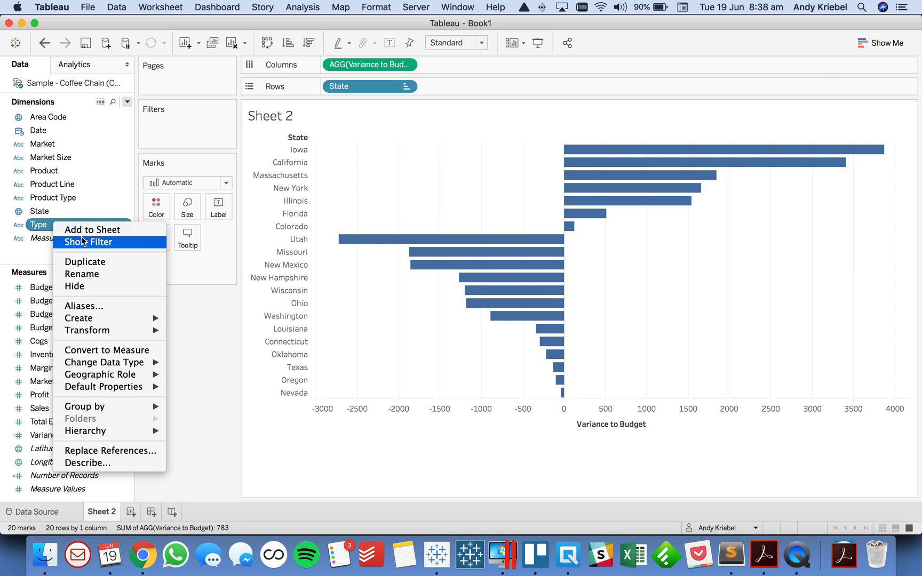
pyautogui.click(93, 242)
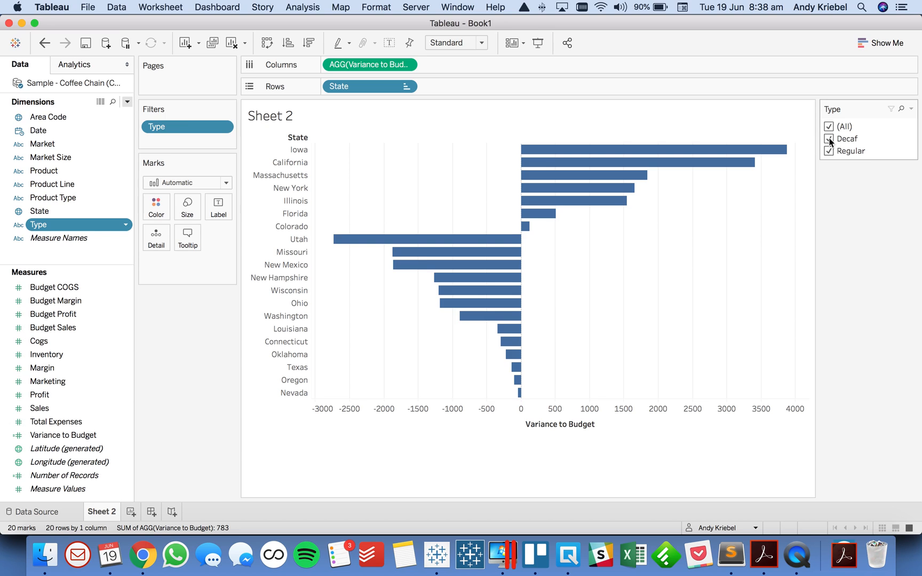
pyautogui.click(830, 138)
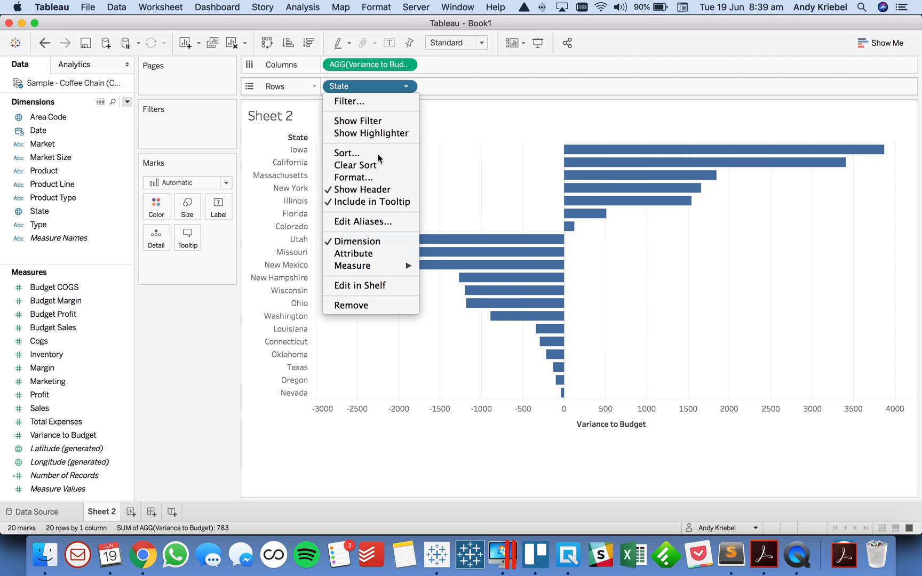
pyautogui.click(346, 153)
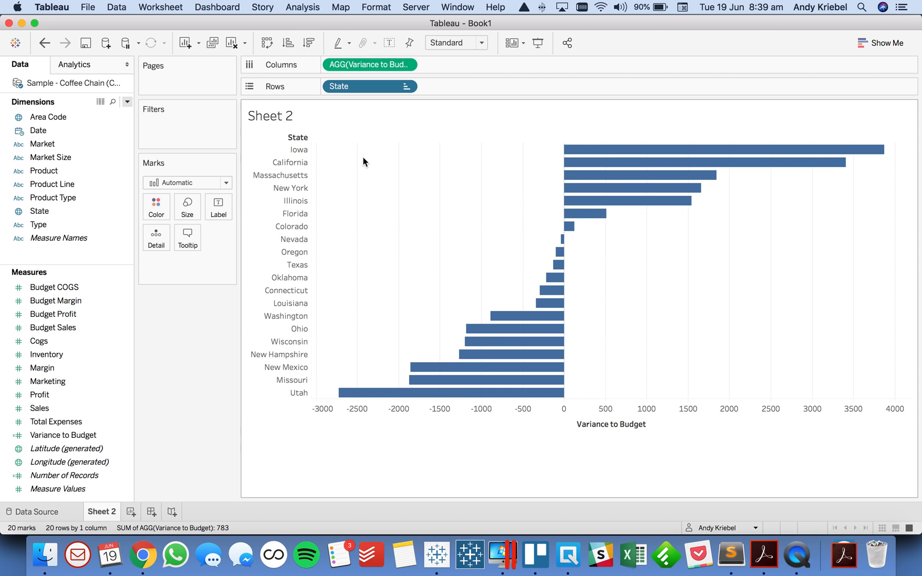
pyautogui.moveTo(124, 110)
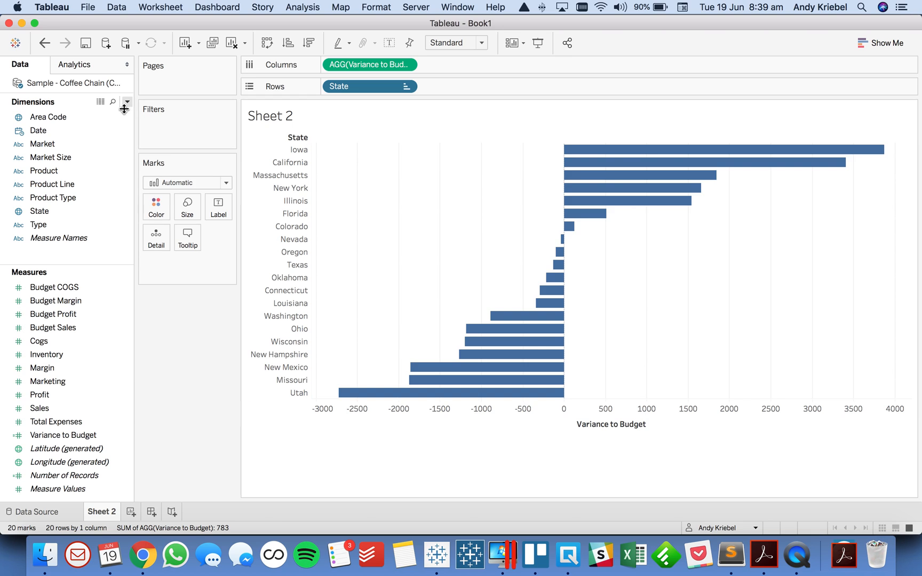
pyautogui.moveTo(288, 240)
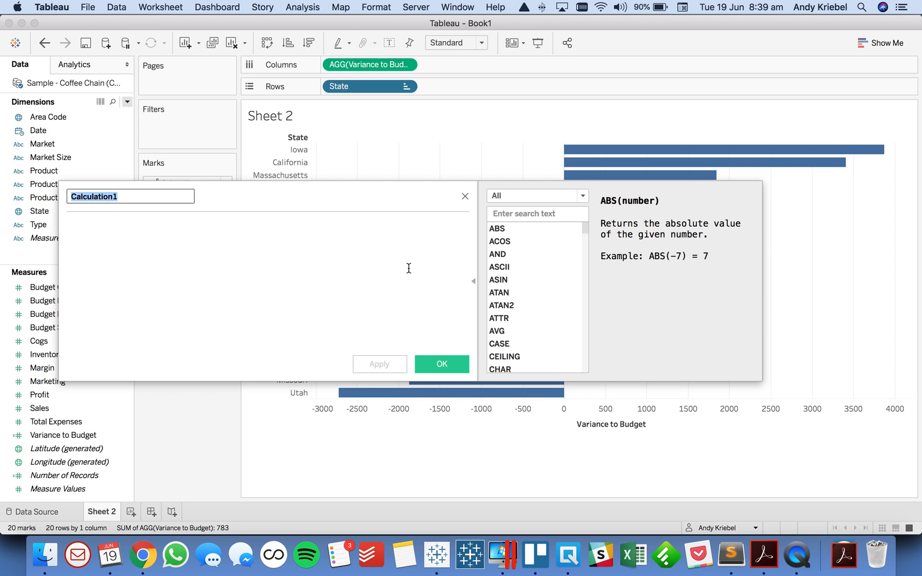
# - Create the Under Budget calculation as [Variance to Budget]<0
pyautogui.write('Under')
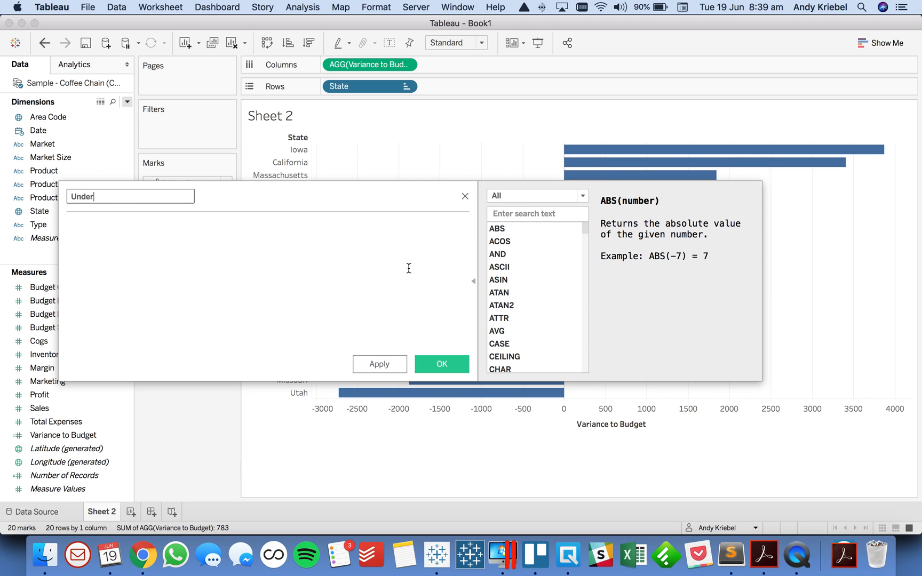
pyautogui.write('Budget')
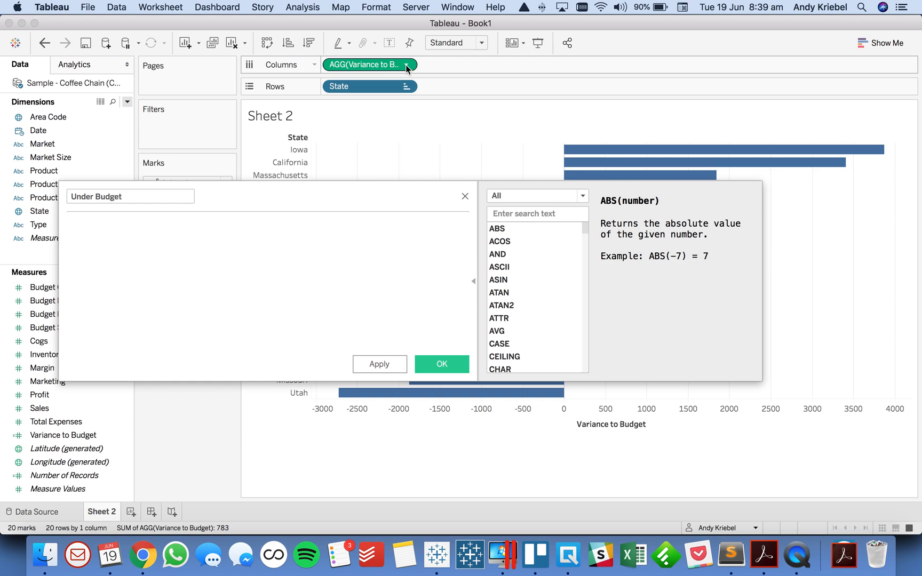
pyautogui.write('[Variance to Budget]')
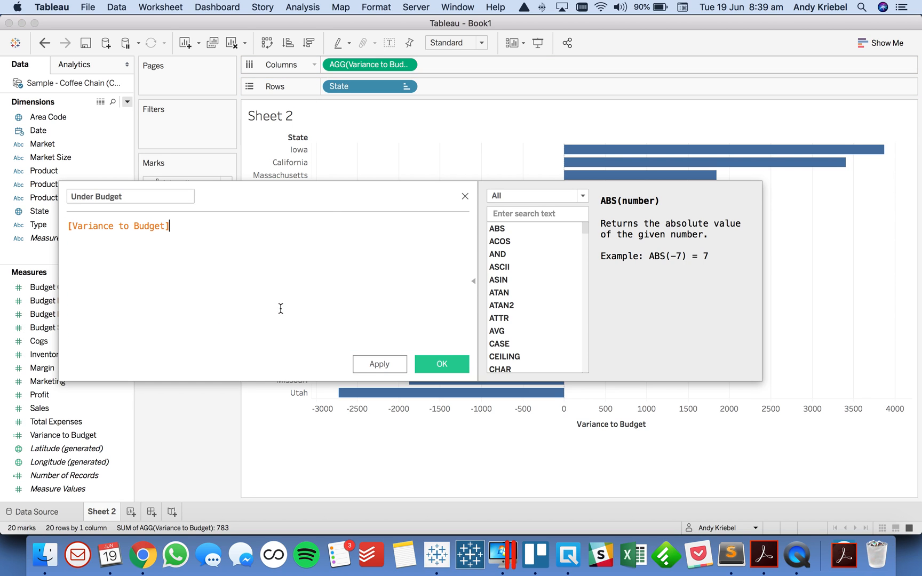
pyautogui.write('<0')
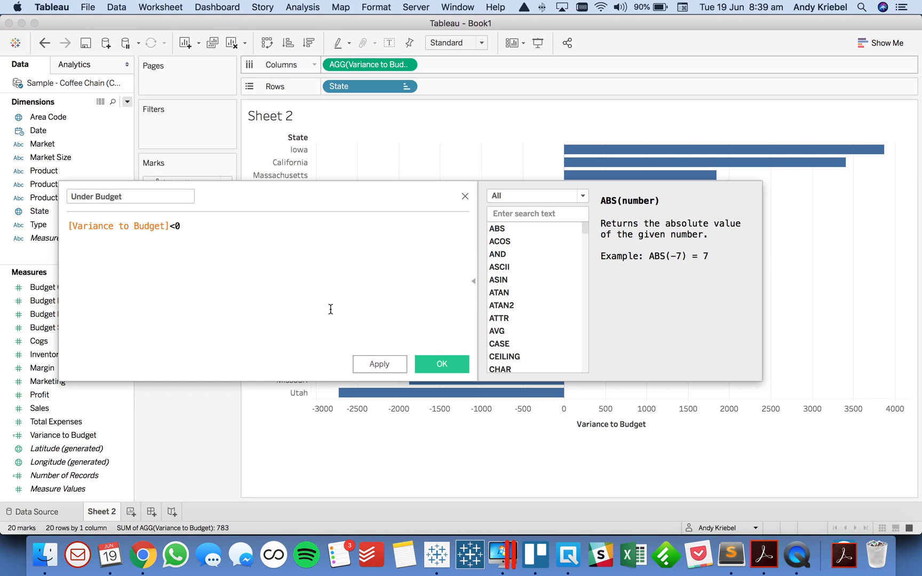
pyautogui.click(440, 364)
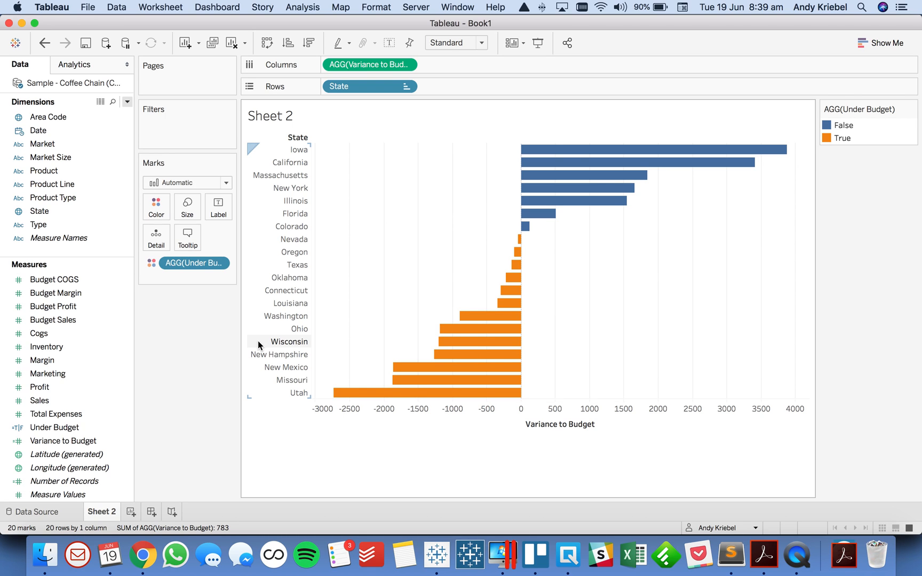
pyautogui.click(127, 102)
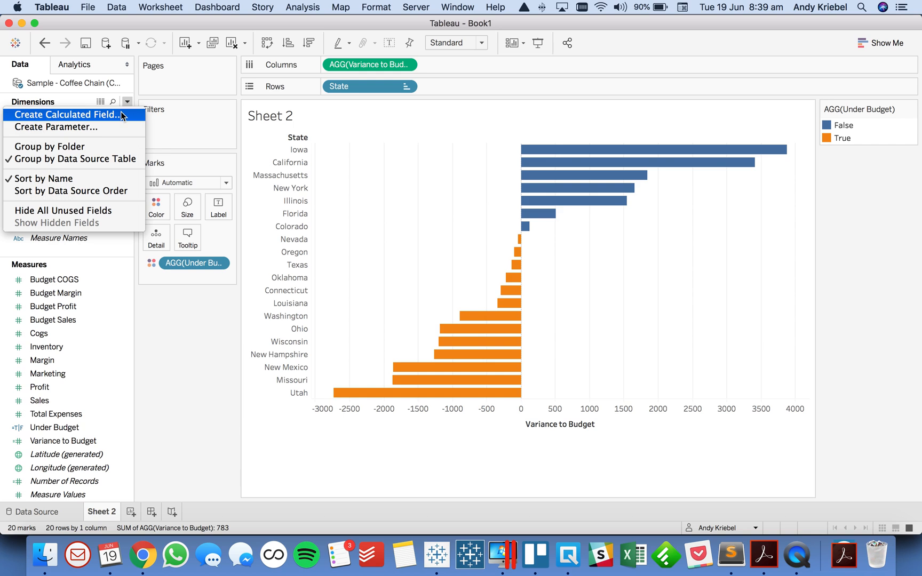
# - Create Budget Sort: IF [Under Budget] THEN [Variance to Budget] ELSE its negative END
pyautogui.click(68, 114)
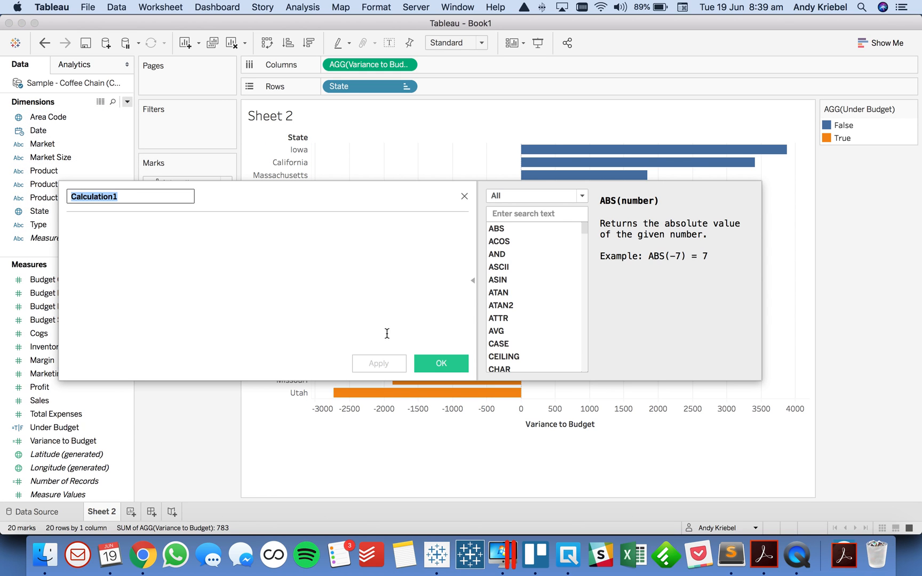
pyautogui.write('Budget Sort')
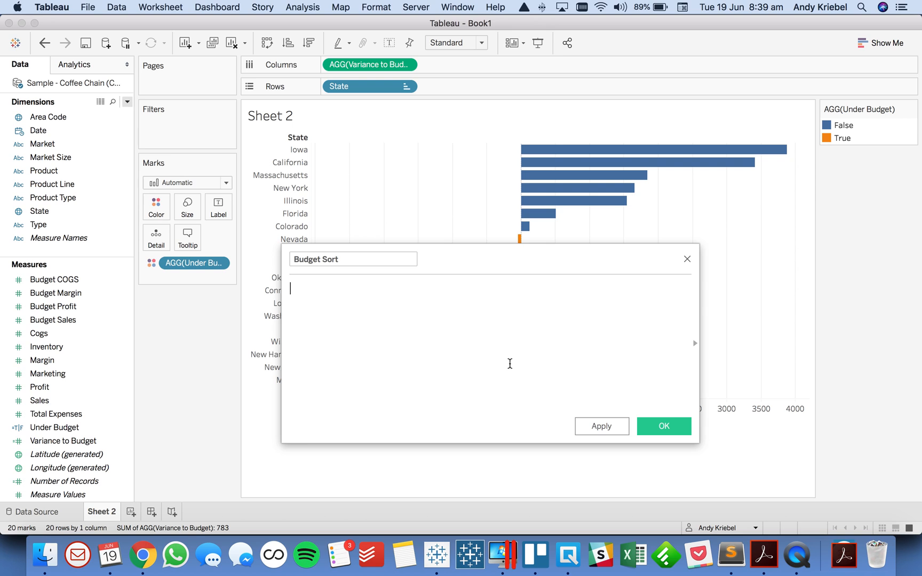
pyautogui.write('IF')
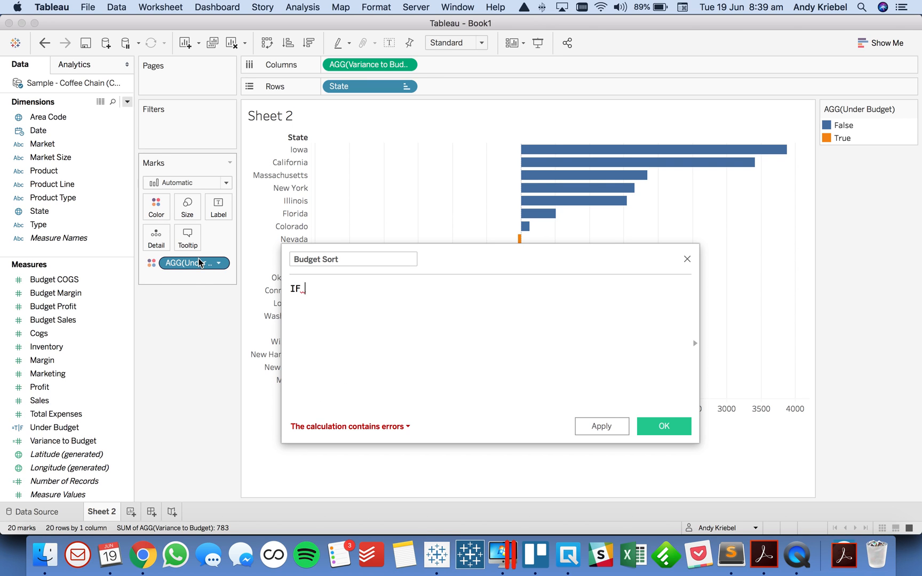
pyautogui.write('[Under Budget]')
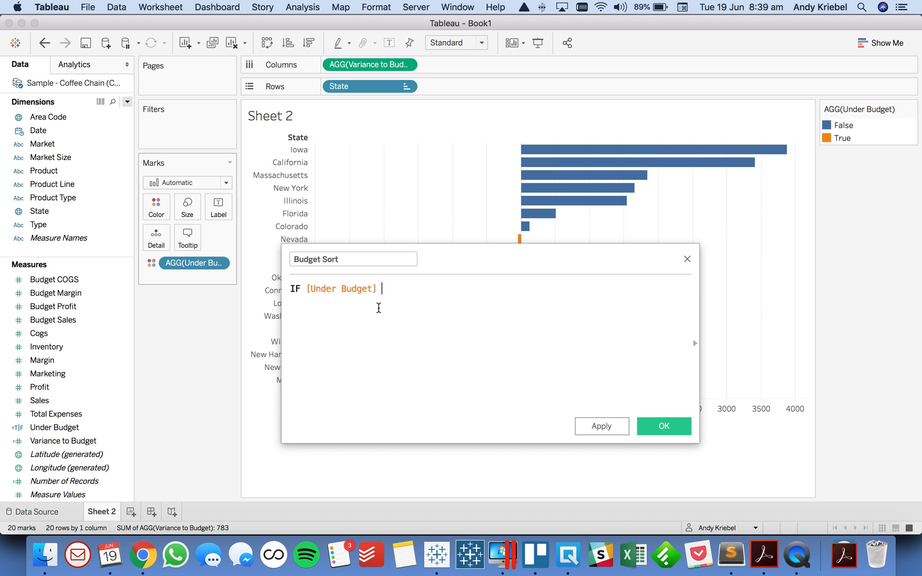
pyautogui.write('THEN')
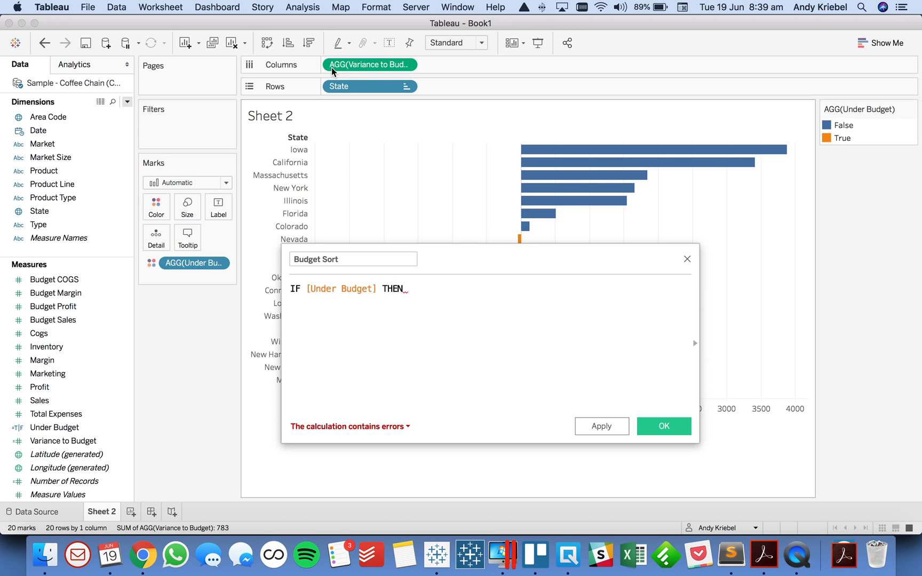
pyautogui.write('[Variance to Budget]')
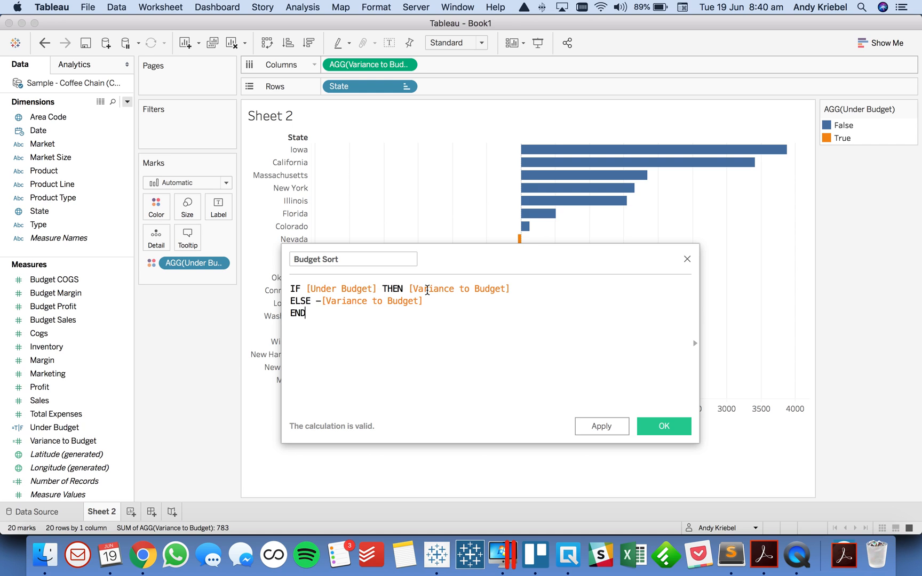
pyautogui.click(663, 425)
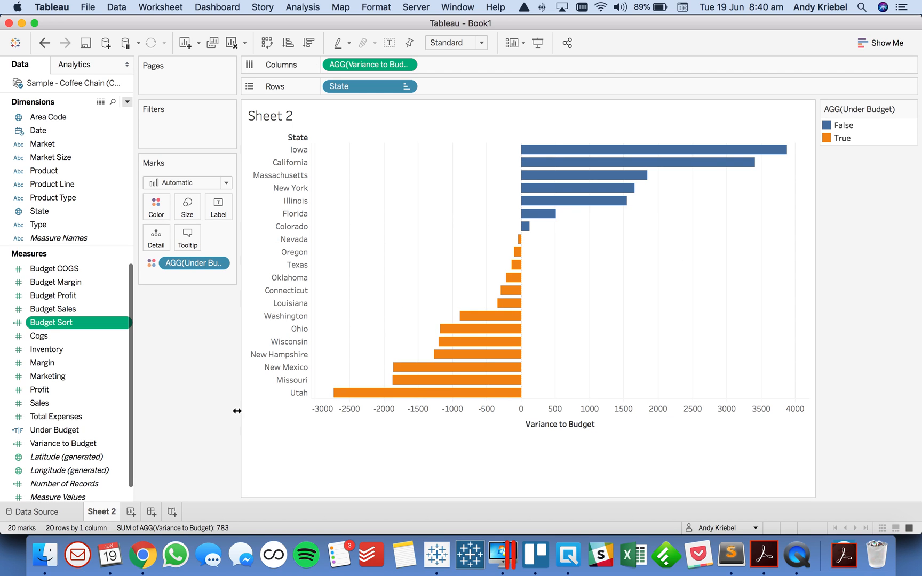
# - Add Budget Sort to Rows as discrete and move it ahead of State
pyautogui.rightClick(52, 322)
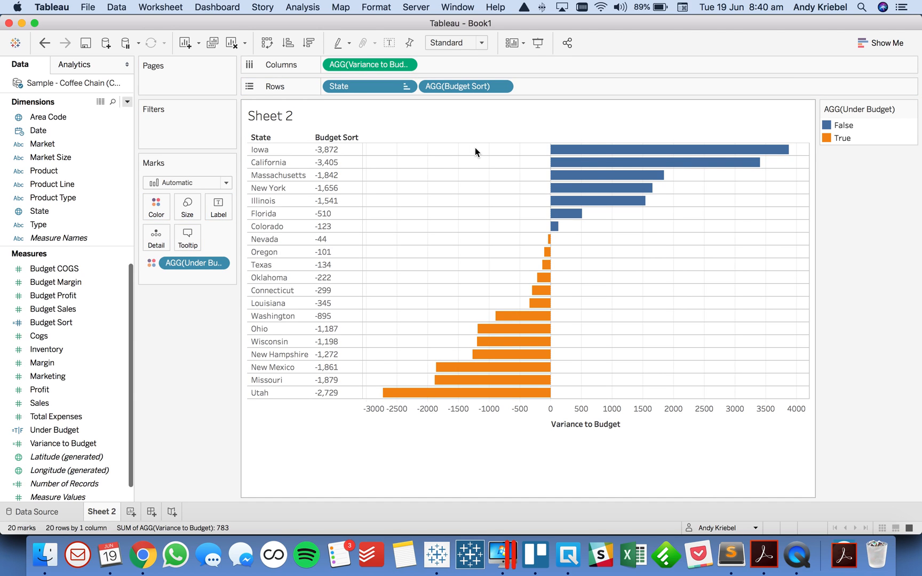
pyautogui.moveTo(527, 242)
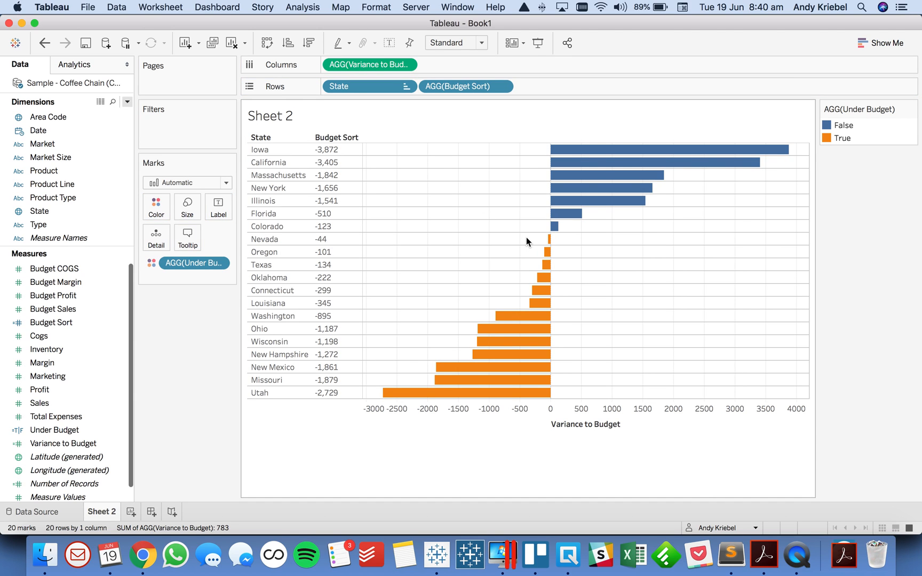
pyautogui.moveTo(453, 294)
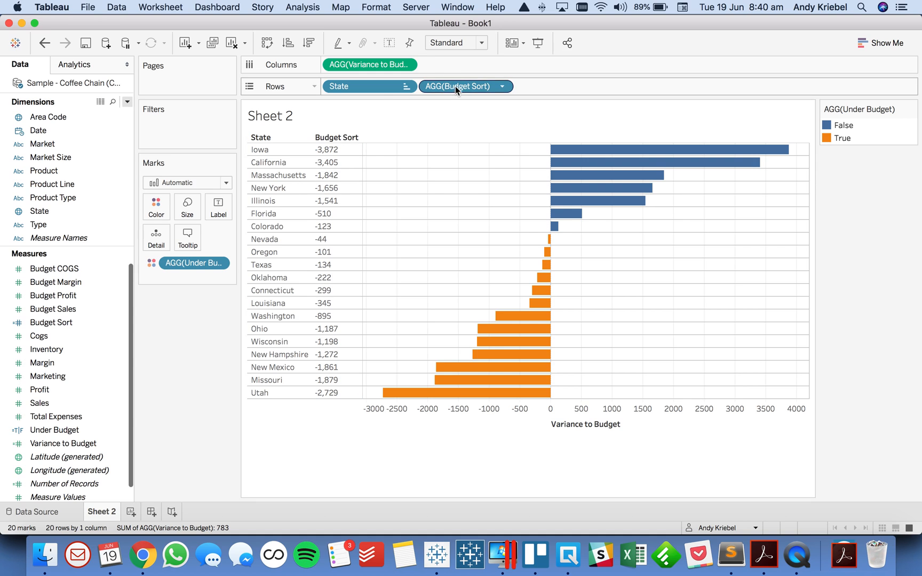
pyautogui.moveTo(466, 85); pyautogui.dragTo(352, 86)
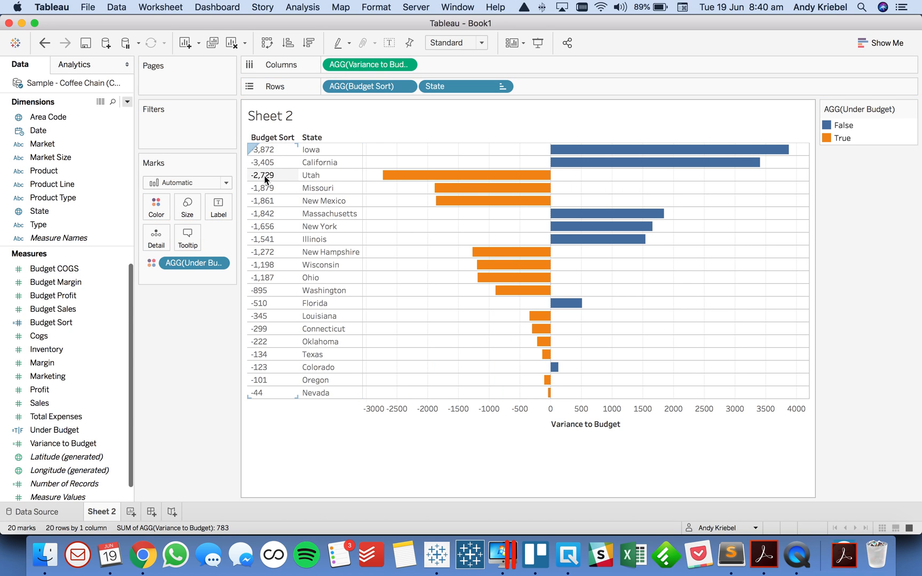
pyautogui.moveTo(247, 363)
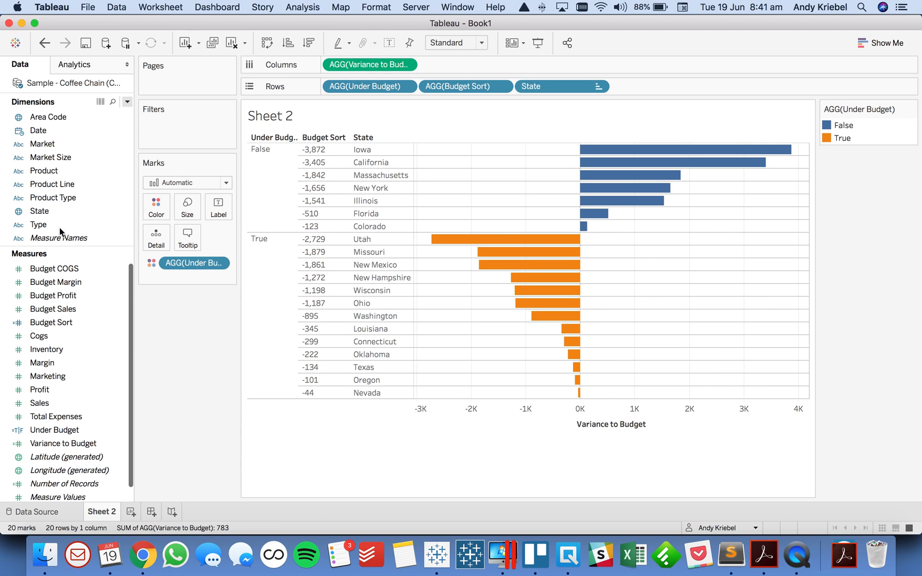
# - Add a Type filter, try excluding and isolating Decaf, then include all coffee types
pyautogui.rightClick(38, 225)
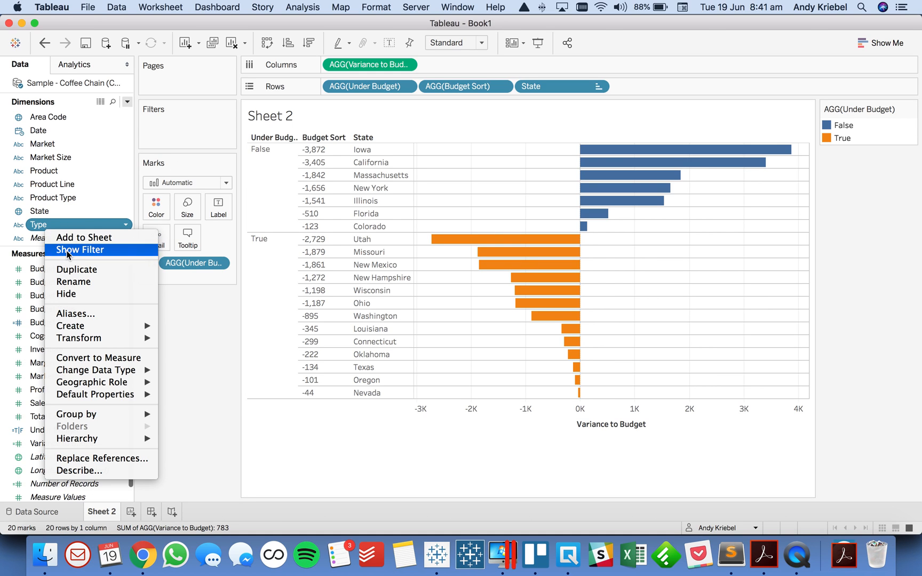
pyautogui.click(80, 250)
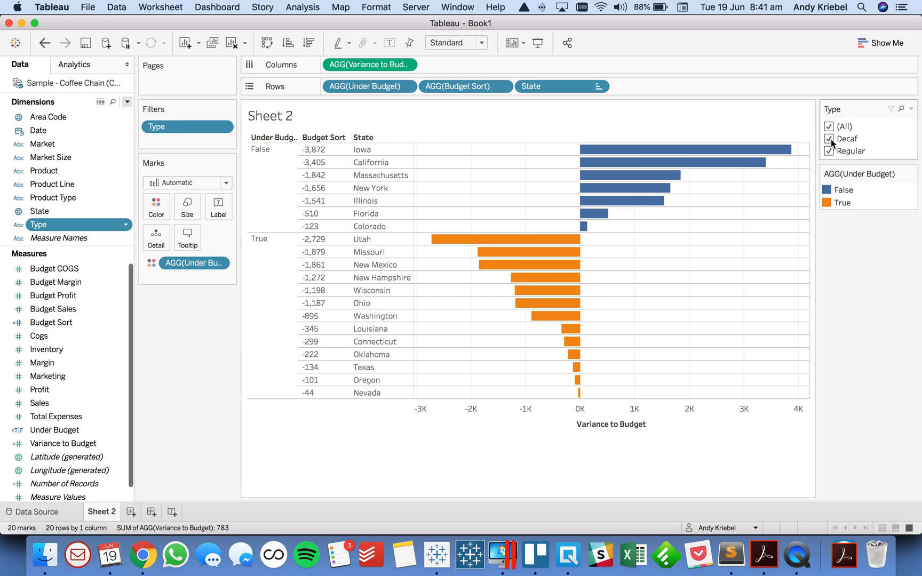
pyautogui.click(829, 139)
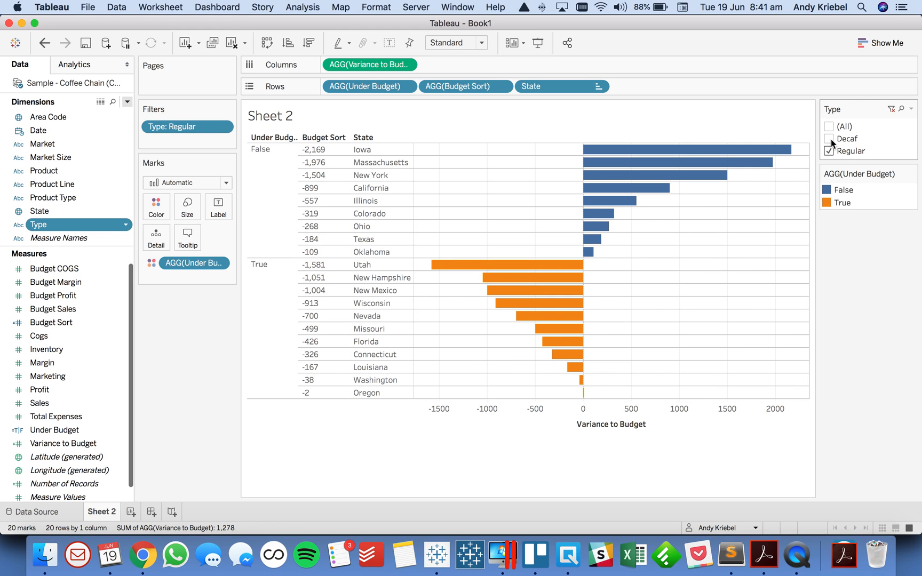
pyautogui.click(829, 138)
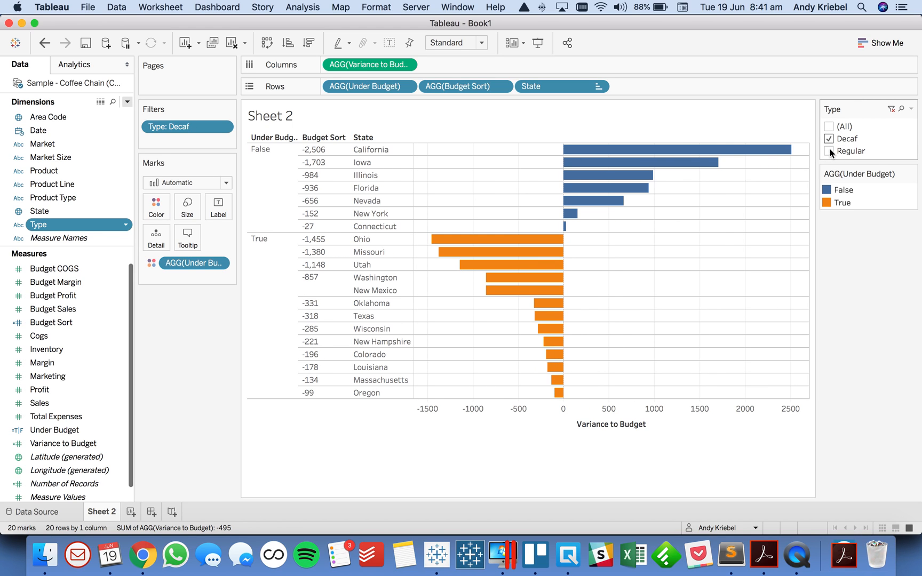
pyautogui.click(829, 150)
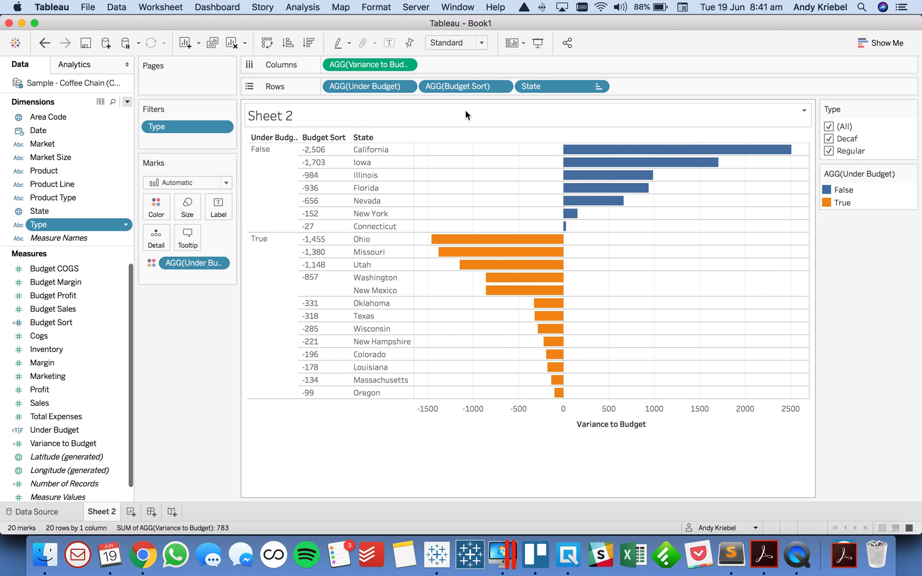
pyautogui.click(369, 86)
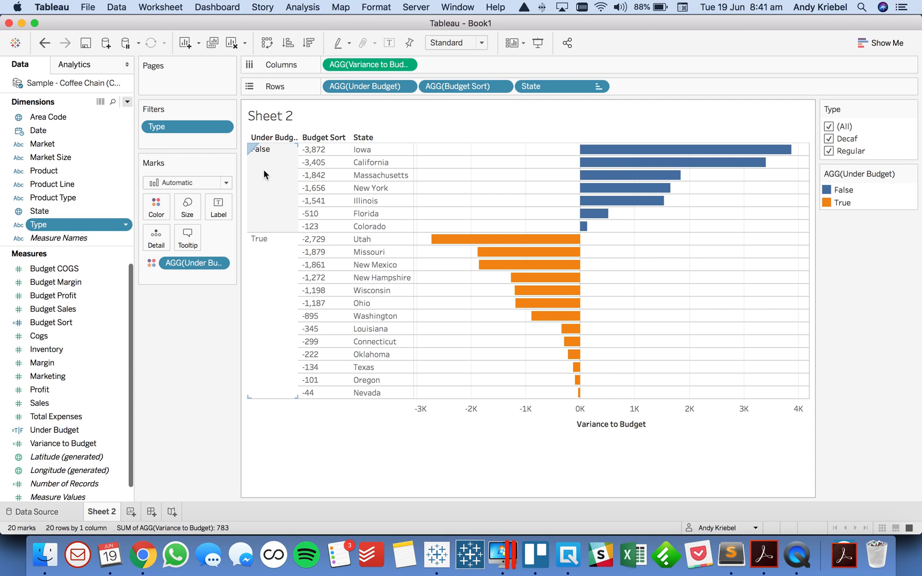
pyautogui.moveTo(266, 270)
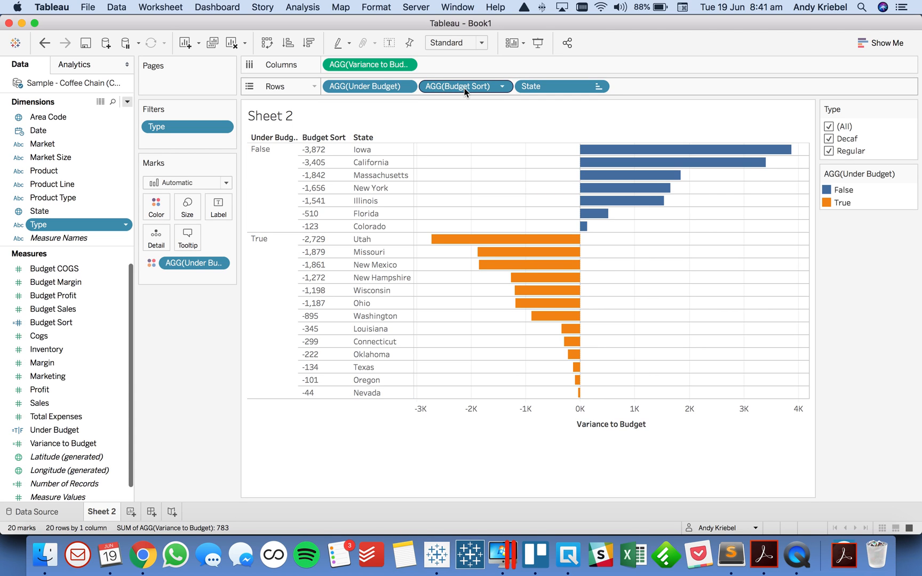
pyautogui.moveTo(464, 87)
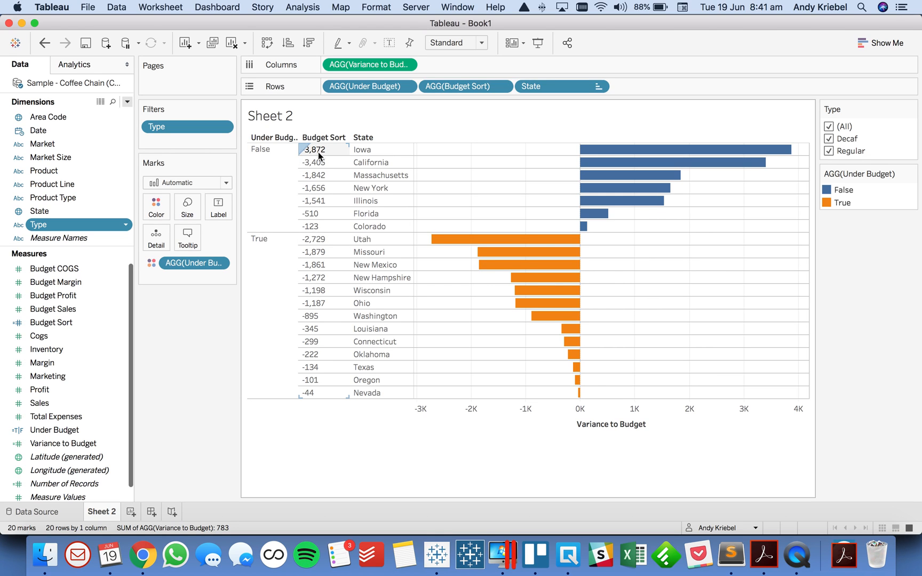
pyautogui.moveTo(320, 158)
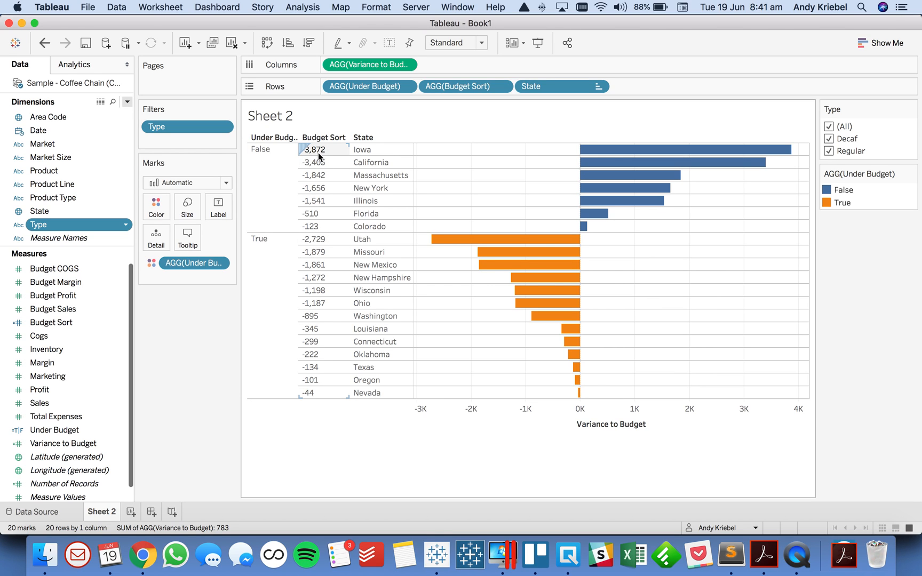
pyautogui.moveTo(321, 227)
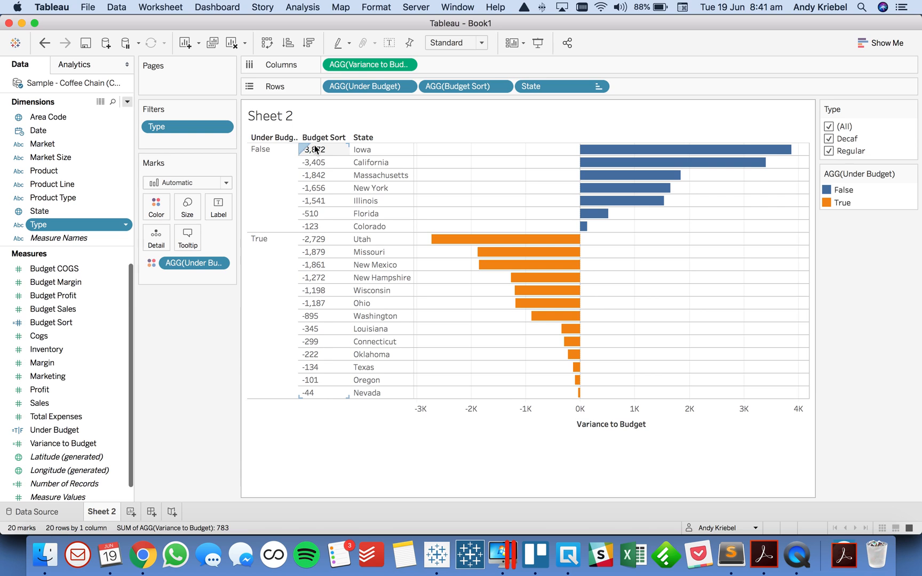
pyautogui.moveTo(322, 255)
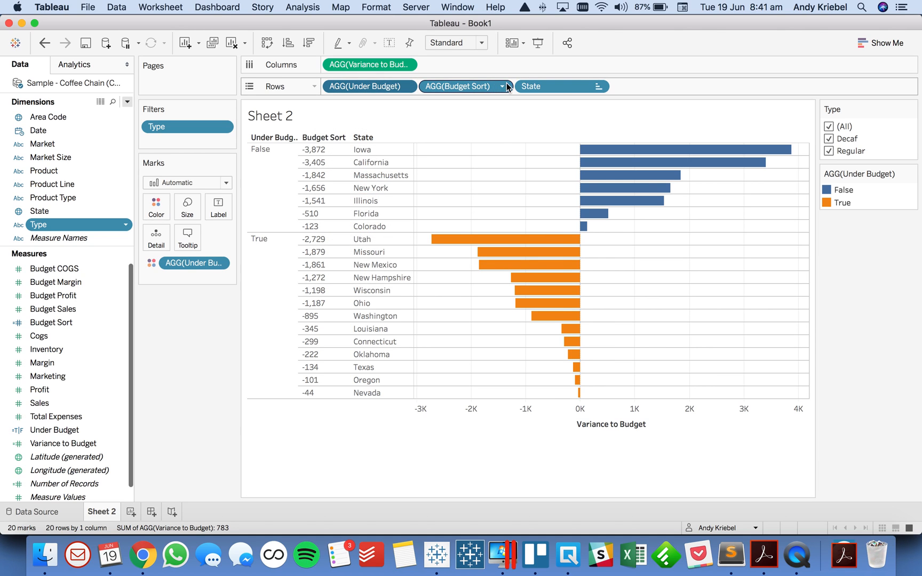
# - Hide the sort headers, keep only the group row divider, and fit to Entire View
pyautogui.click(502, 86)
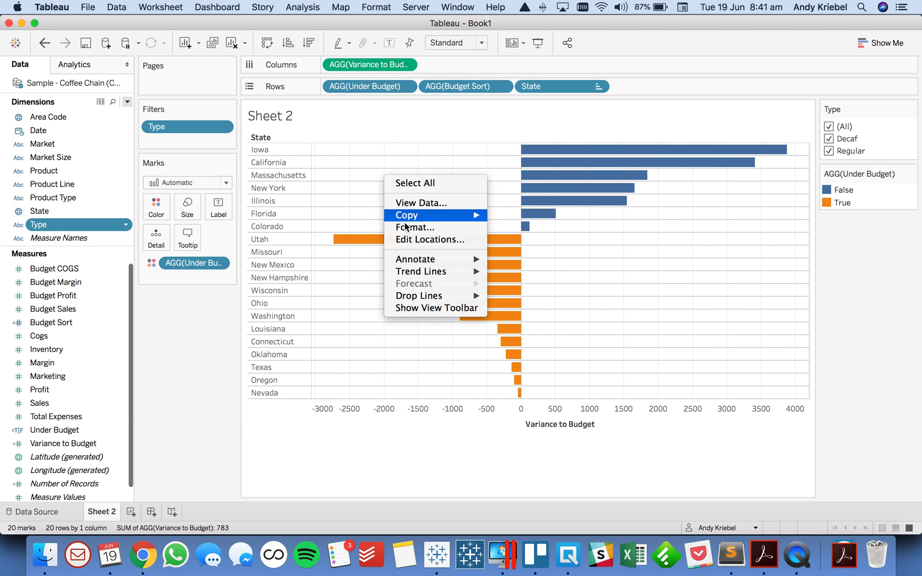
pyautogui.click(415, 227)
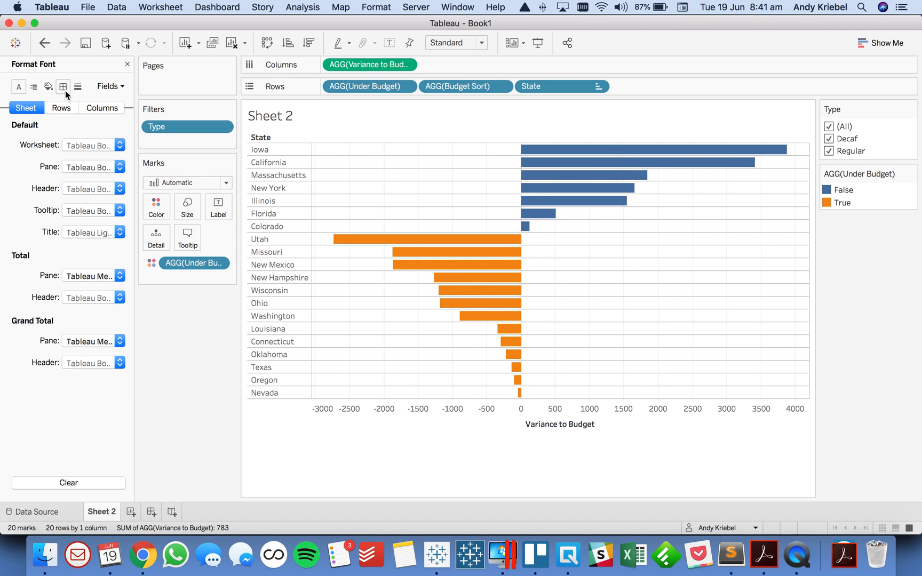
pyautogui.click(63, 87)
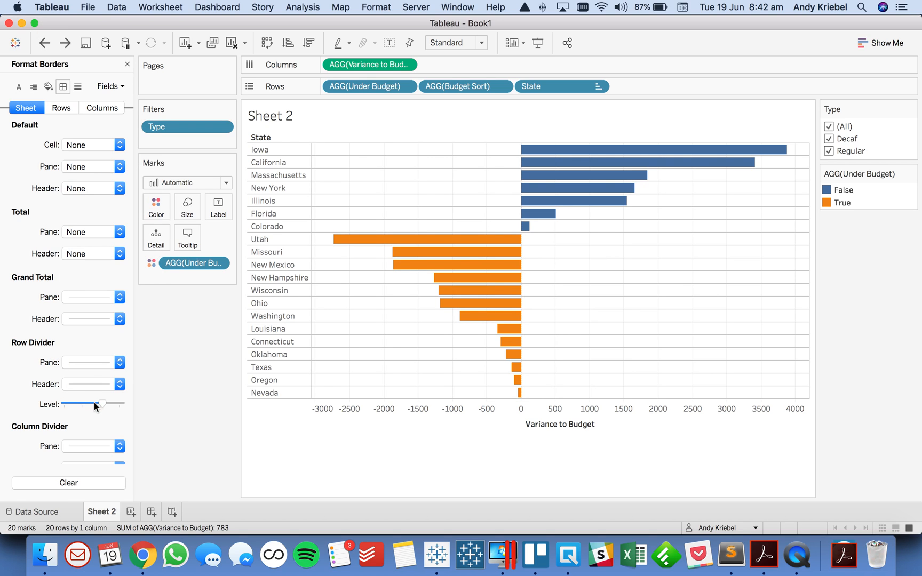
pyautogui.moveTo(100, 403); pyautogui.dragTo(77, 404)
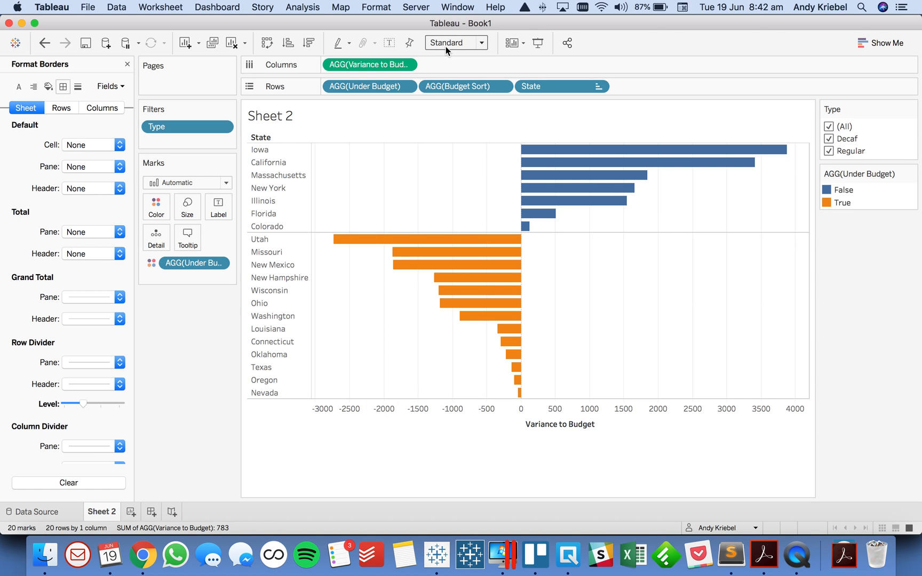
pyautogui.click(453, 43)
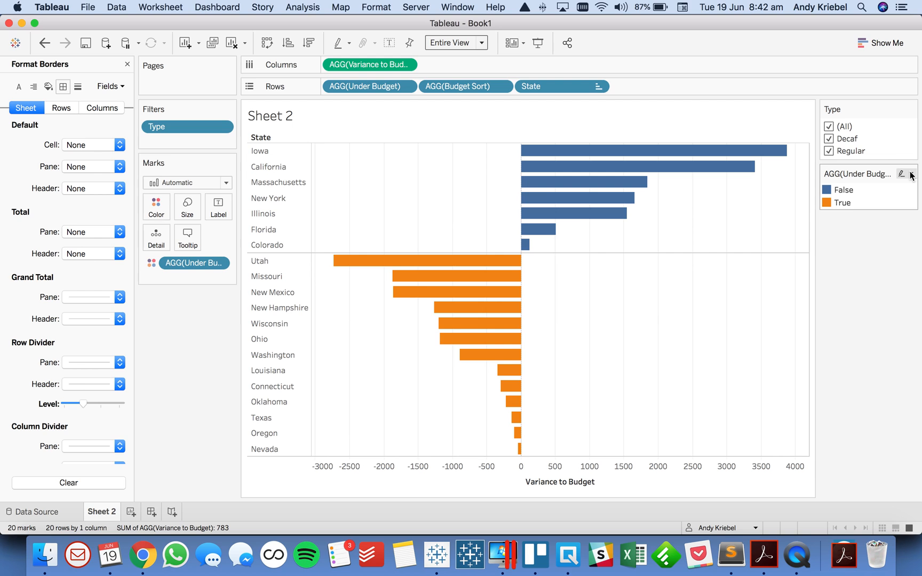
# - Open the colour legend's options menu beside the Variance to Budget chart
pyautogui.click(905, 173)
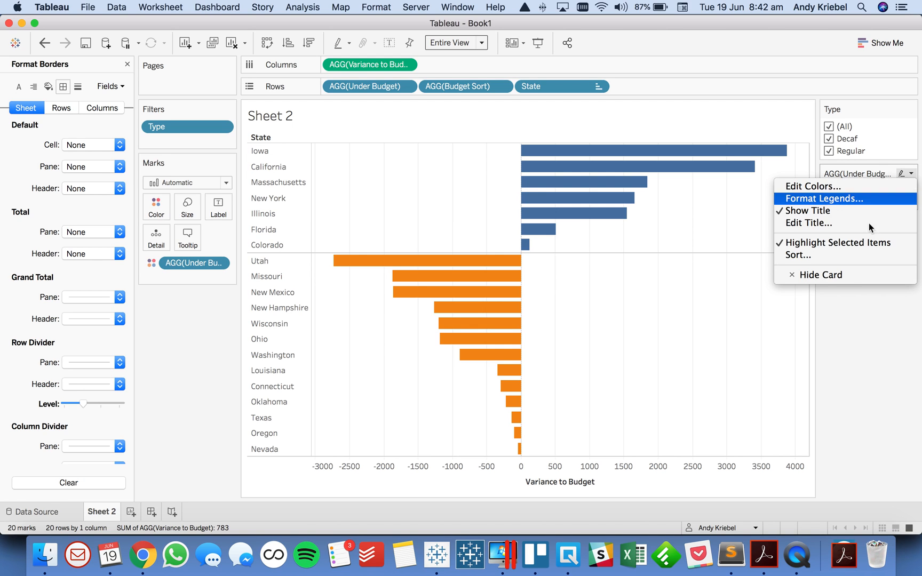
pyautogui.moveTo(820, 274)
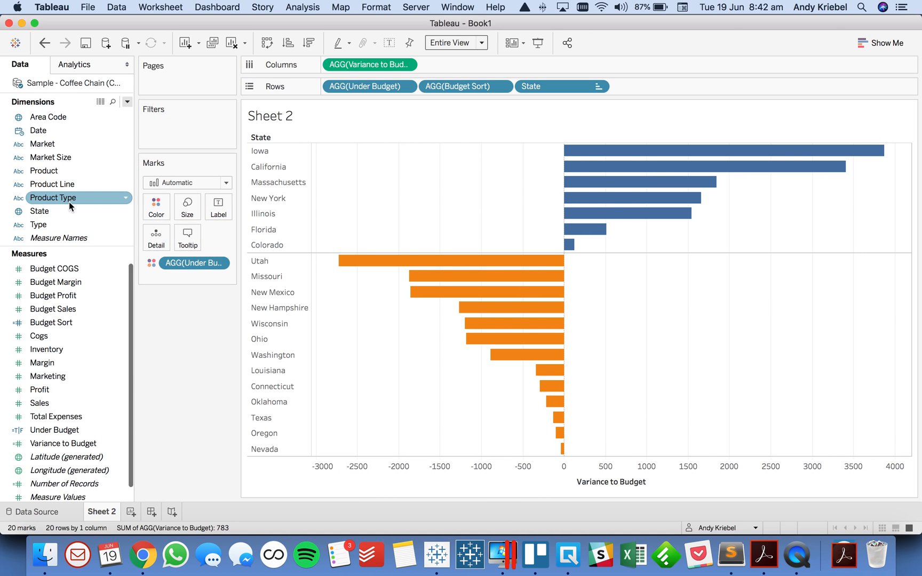
pyautogui.moveTo(65, 148)
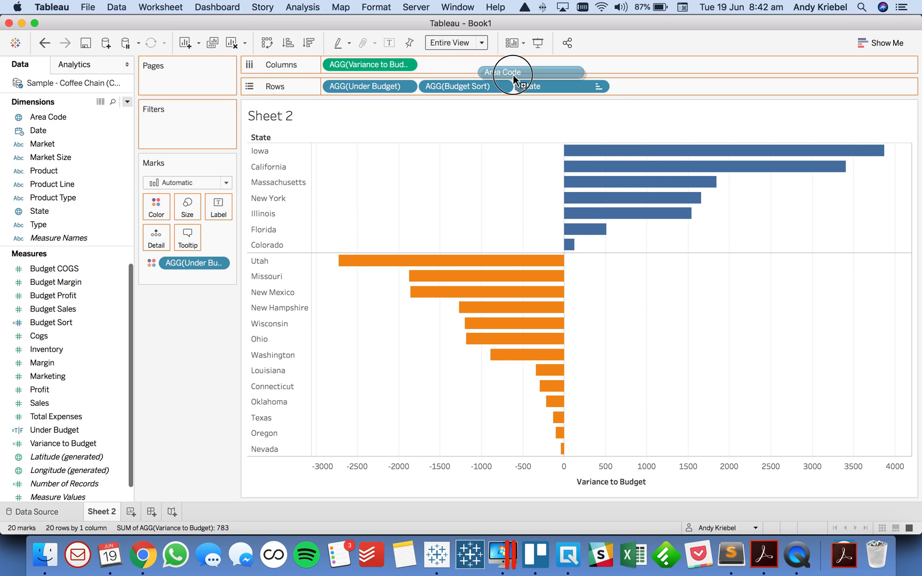
pyautogui.moveTo(502, 72); pyautogui.dragTo(538, 86)
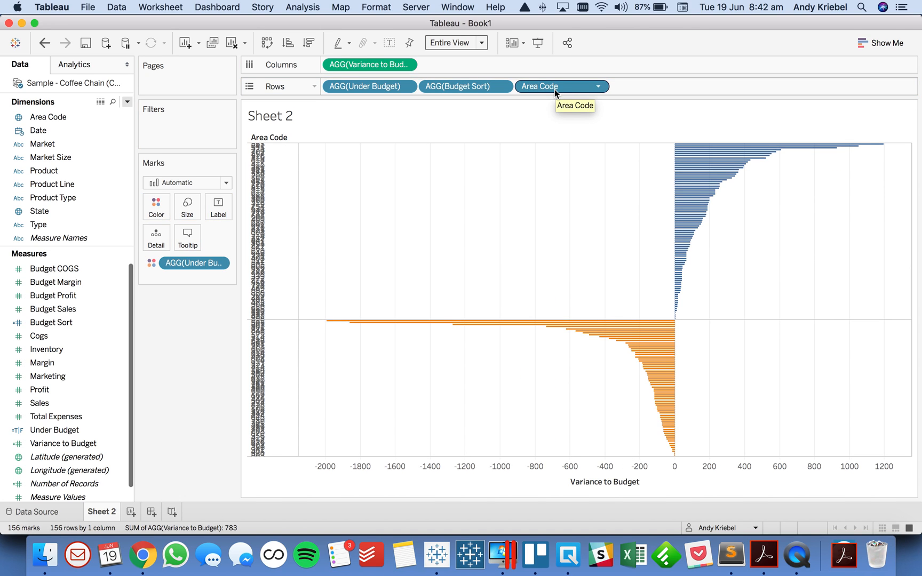
pyautogui.click(450, 42)
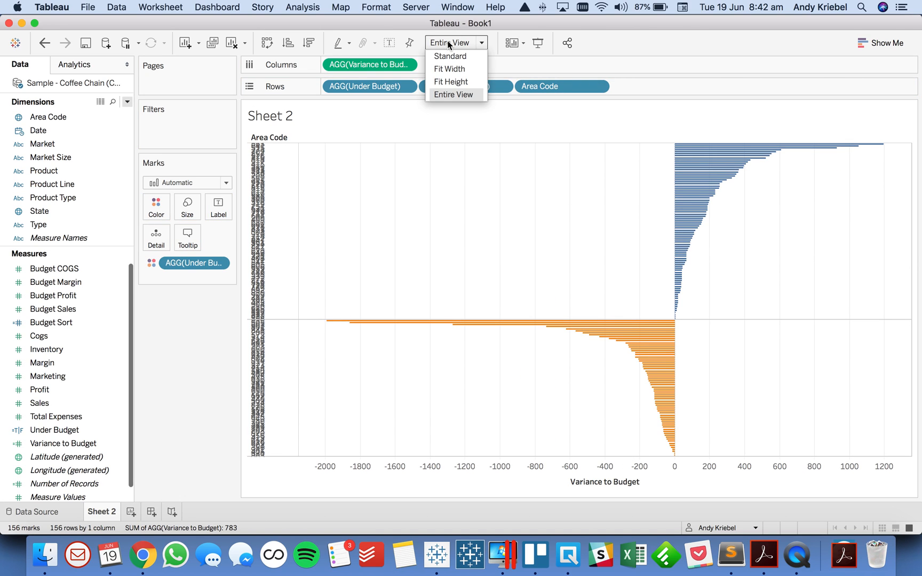
pyautogui.click(450, 56)
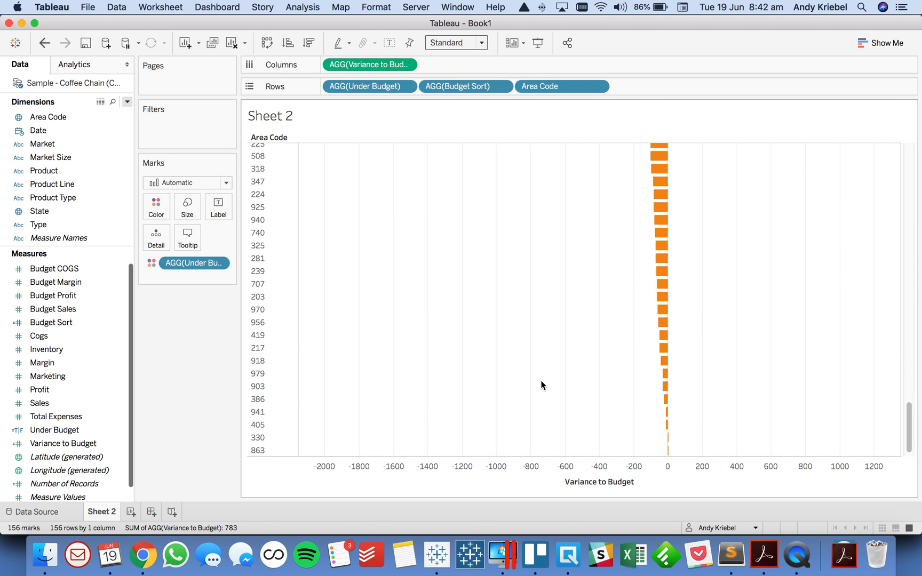
pyautogui.scroll(-3)
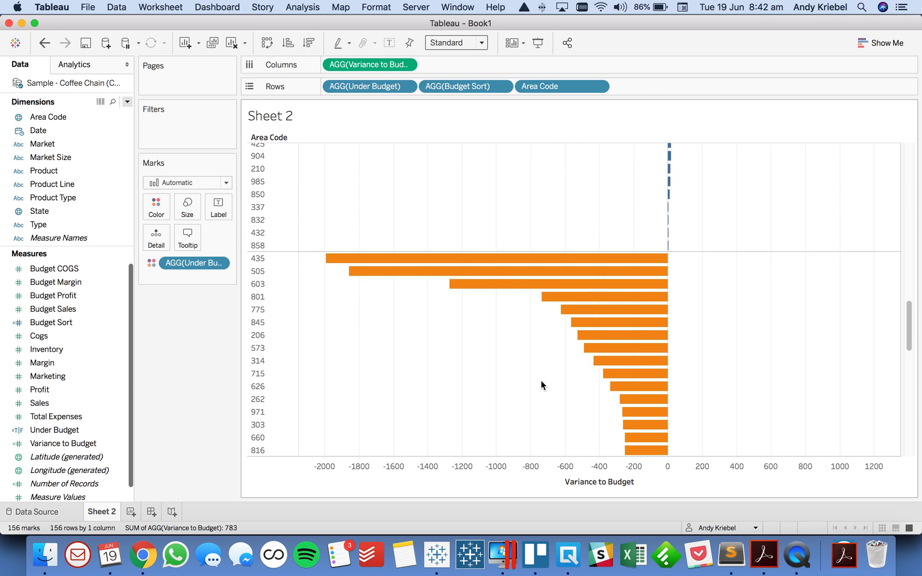
pyautogui.scroll(-3)
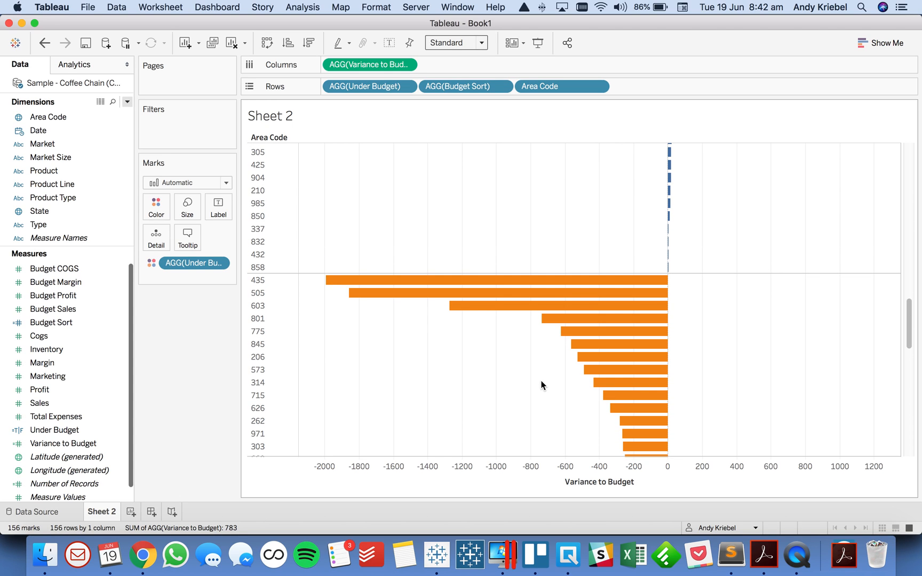
pyautogui.moveTo(456, 85); pyautogui.dragTo(482, 88)
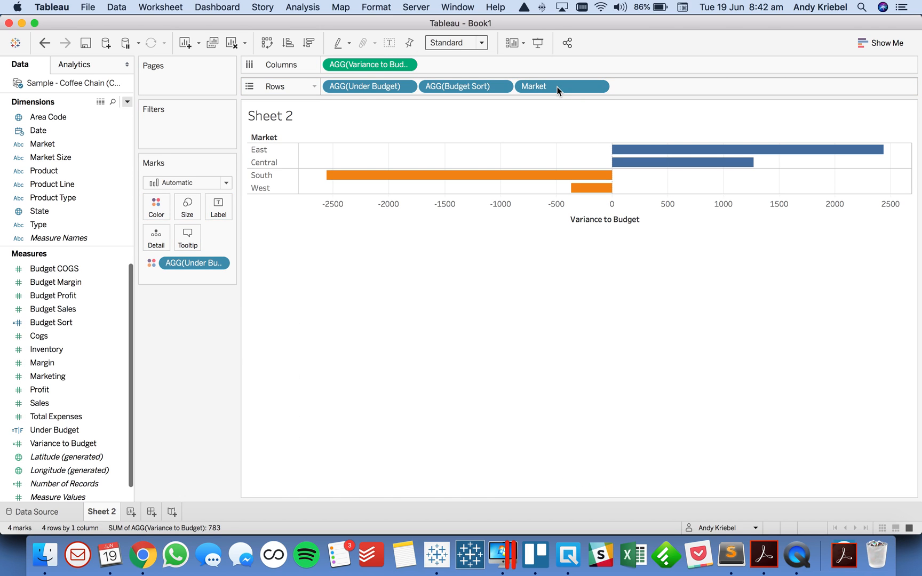
pyautogui.click(52, 184)
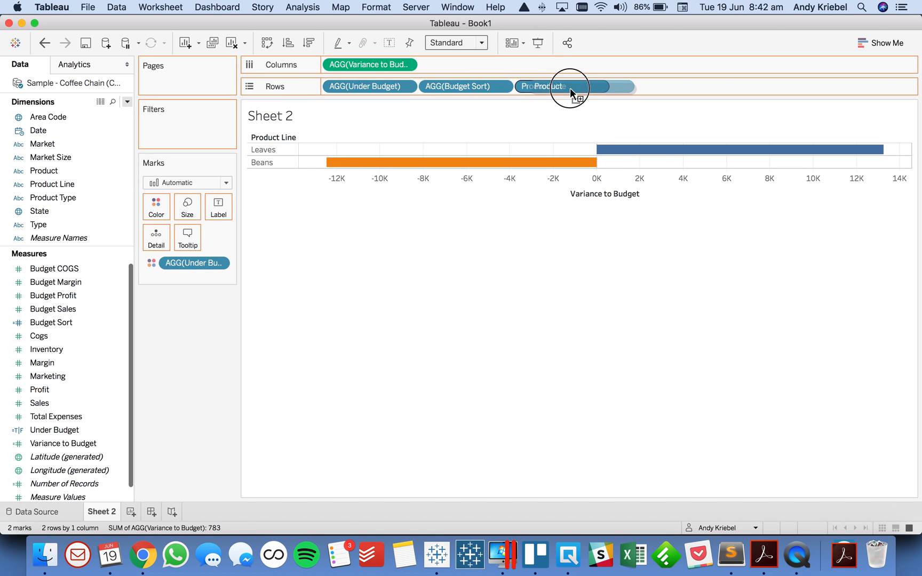
pyautogui.click(540, 86)
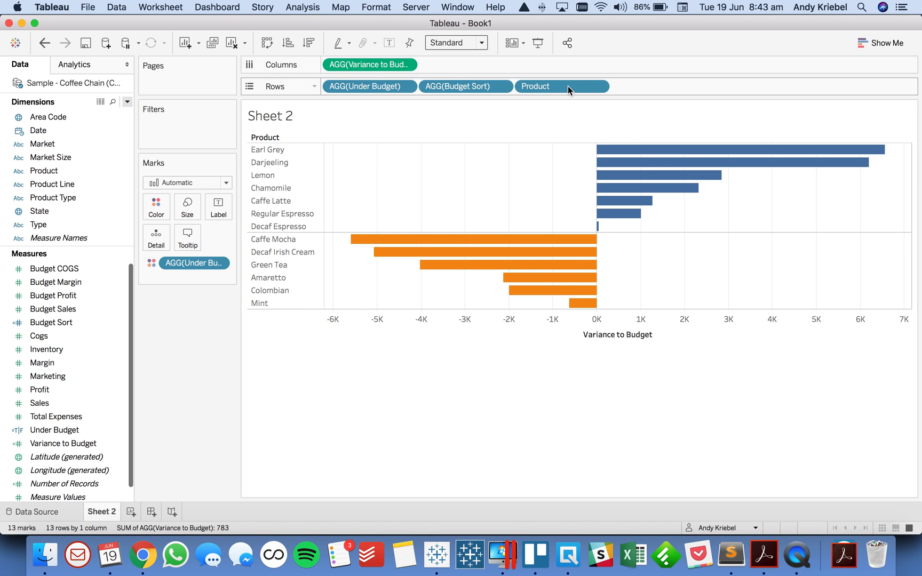
pyautogui.click(40, 211)
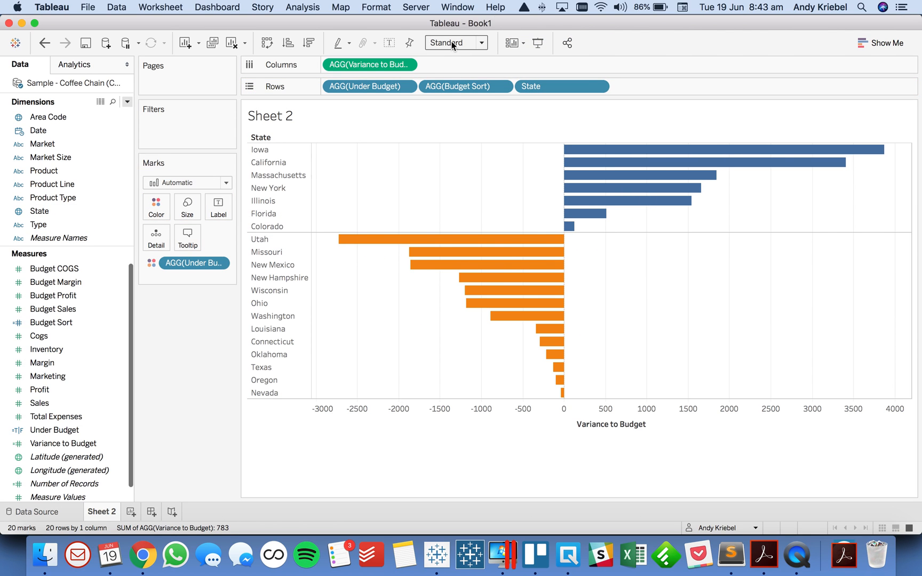
pyautogui.click(453, 42)
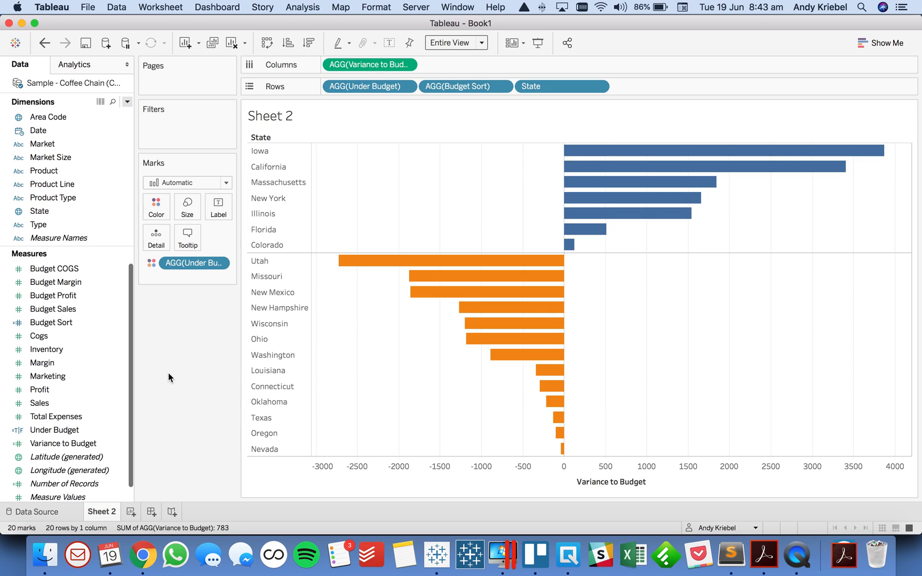